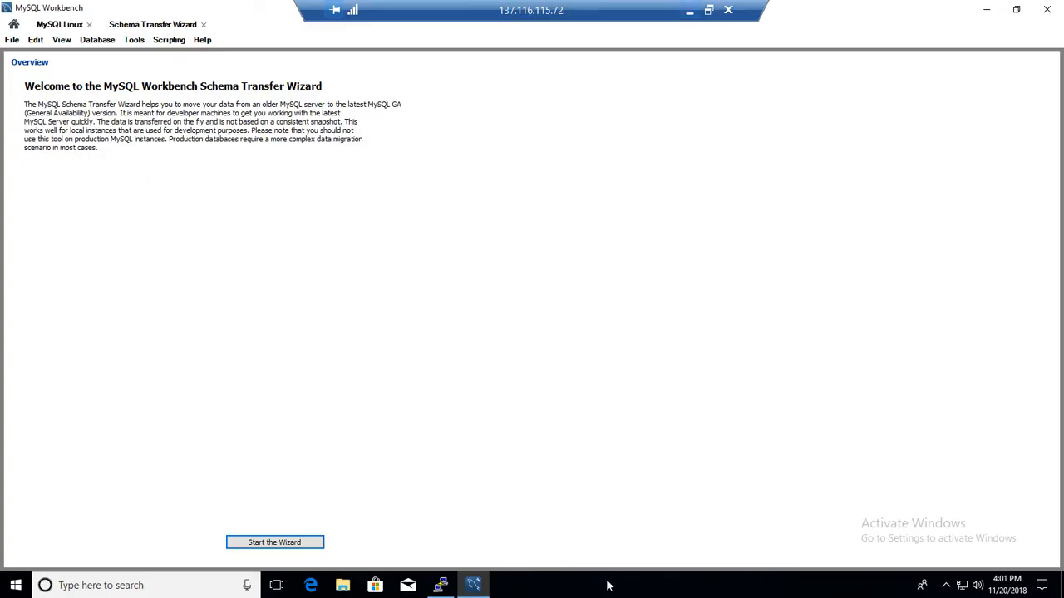
{"action": "mouse_move", "coordinate": [312, 465]}
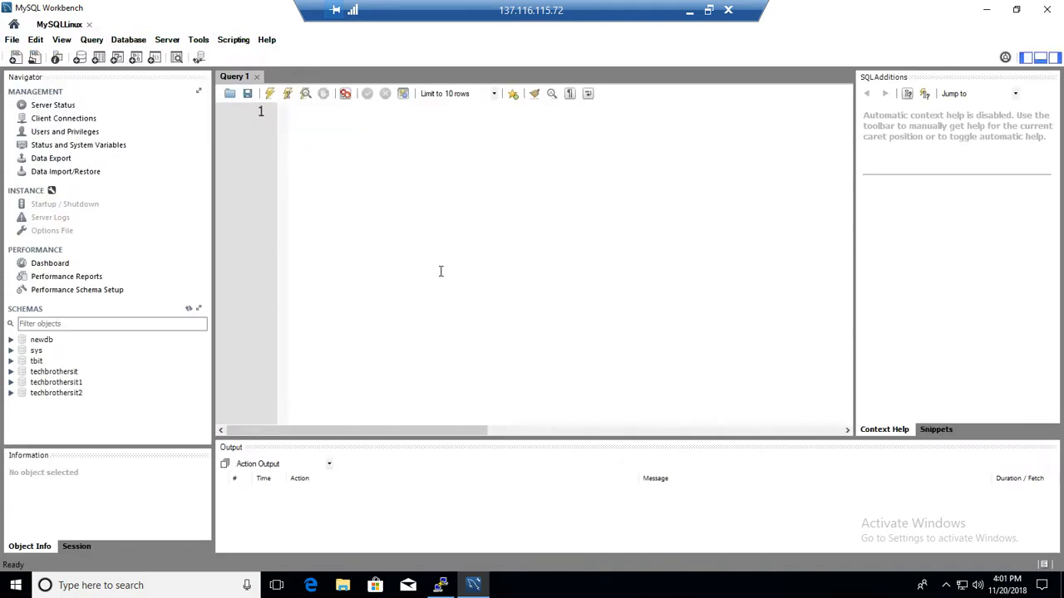
Step: Open the Database menu to see Reverse Engineer, Schema Transfer and Migration wizards
{"action": "left_click", "coordinate": [158, 39]}
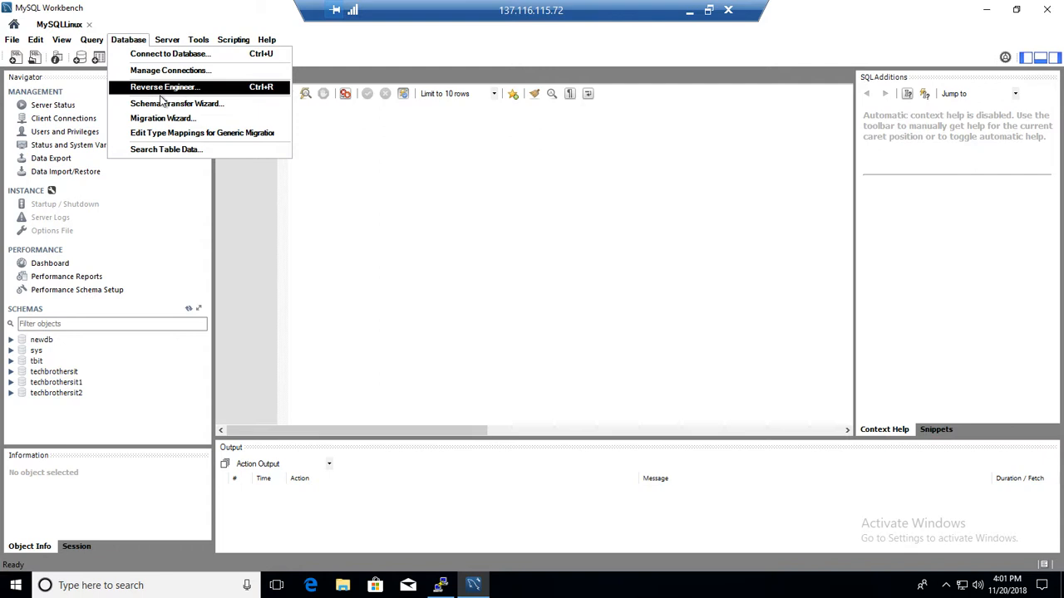
{"action": "mouse_move", "coordinate": [162, 118]}
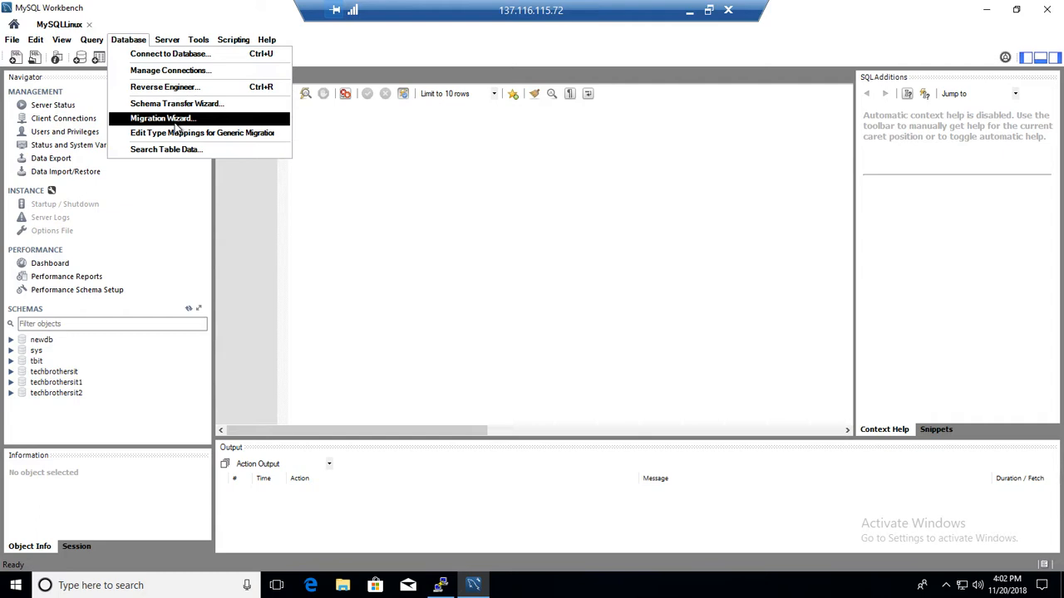
{"action": "mouse_move", "coordinate": [177, 103]}
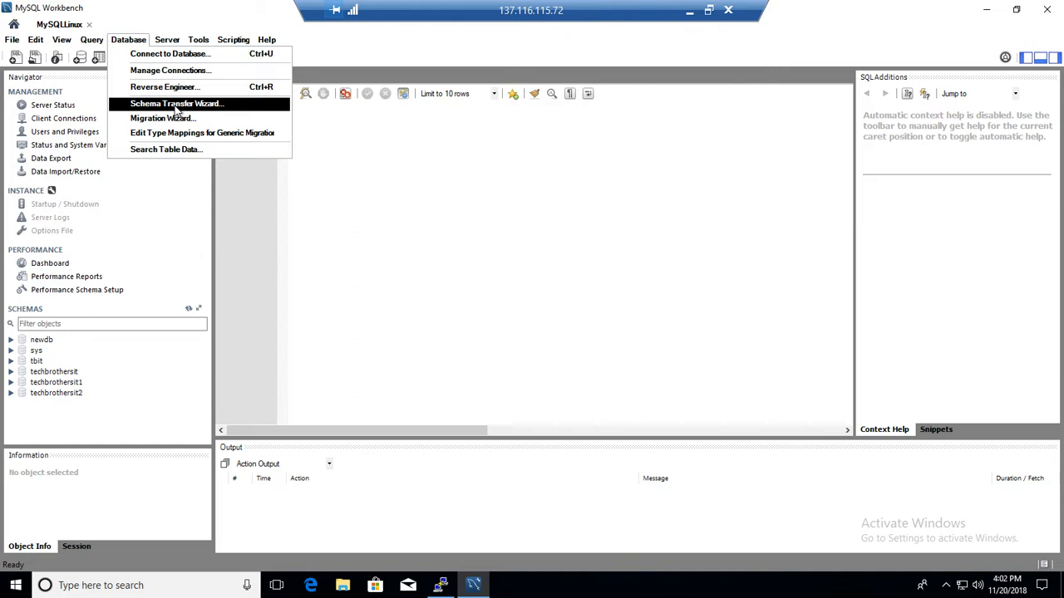
{"action": "mouse_move", "coordinate": [177, 104]}
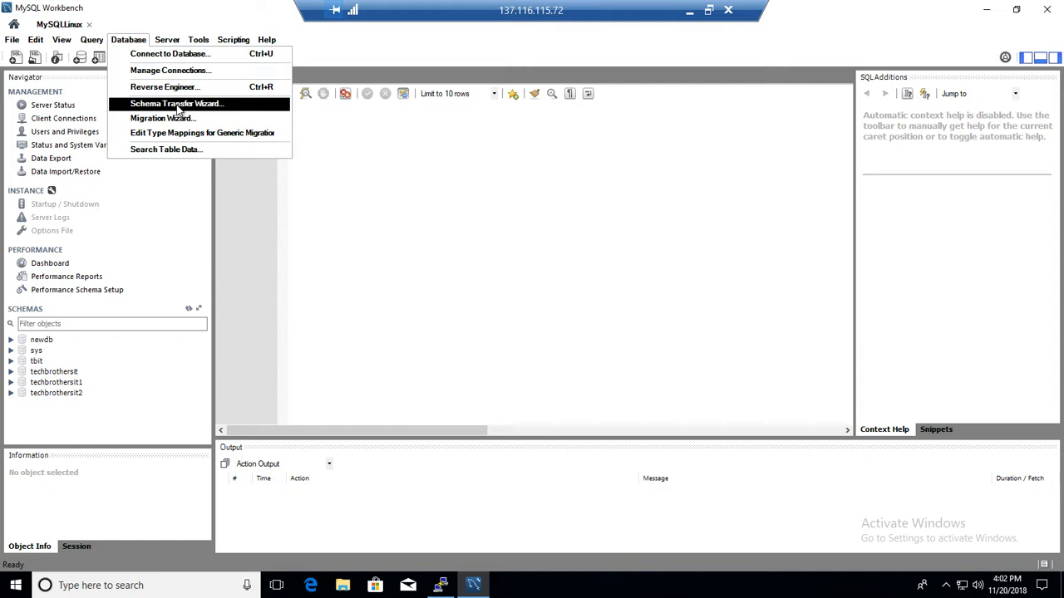
{"action": "mouse_move", "coordinate": [163, 122]}
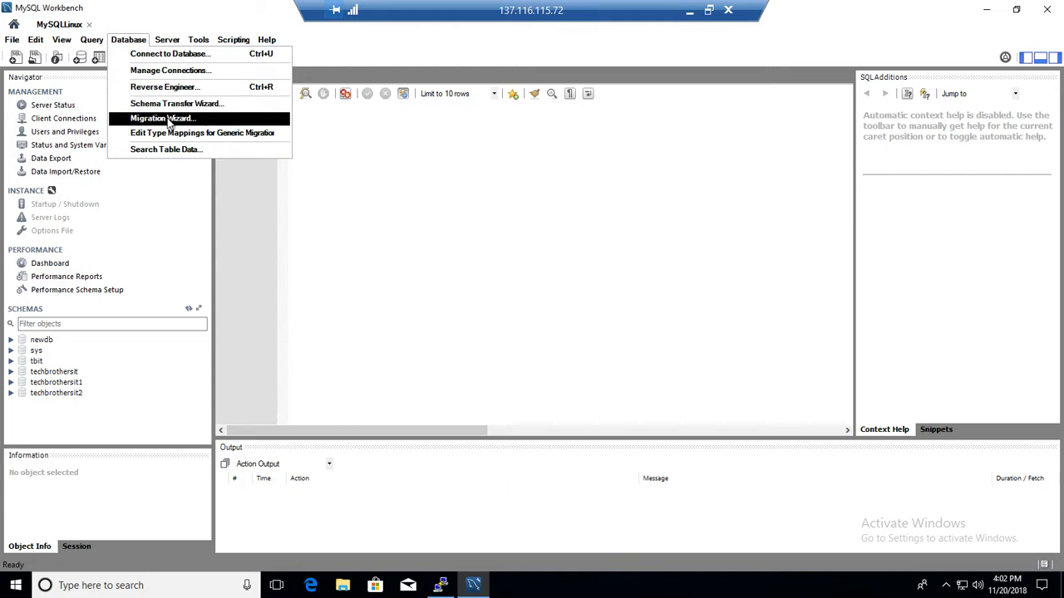
{"action": "mouse_move", "coordinate": [176, 103]}
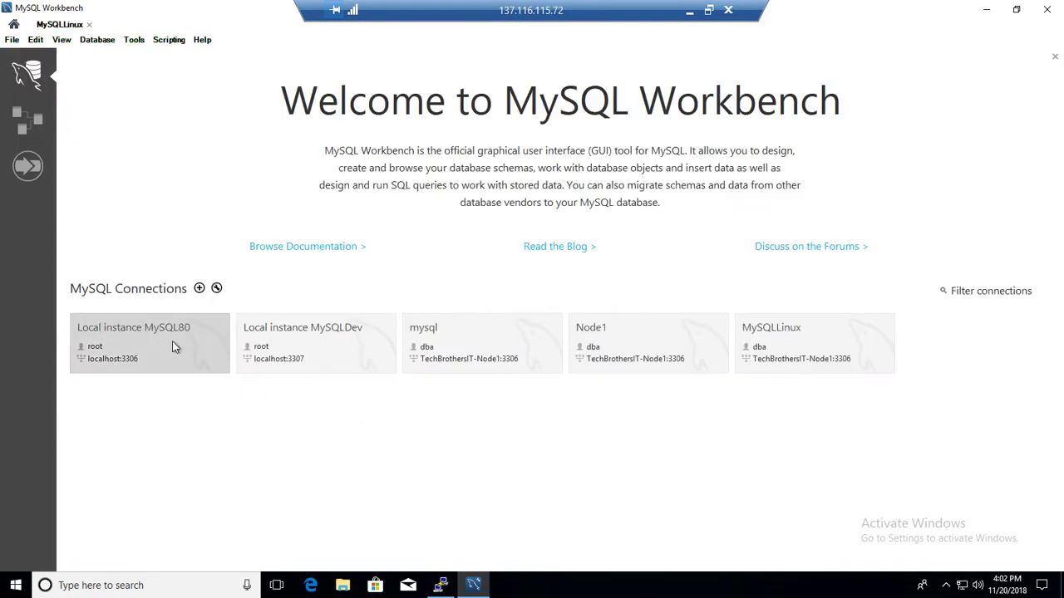
Step: Open a session on Local instance MySQL80 and select the tbit schema
{"action": "double_click", "coordinate": [150, 344]}
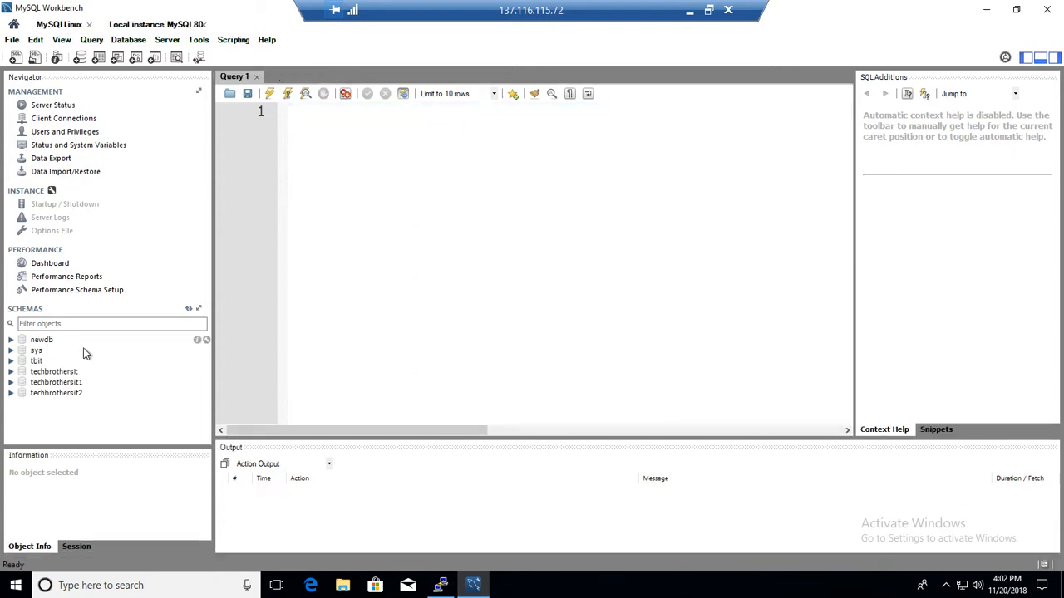
{"action": "left_click", "coordinate": [37, 360]}
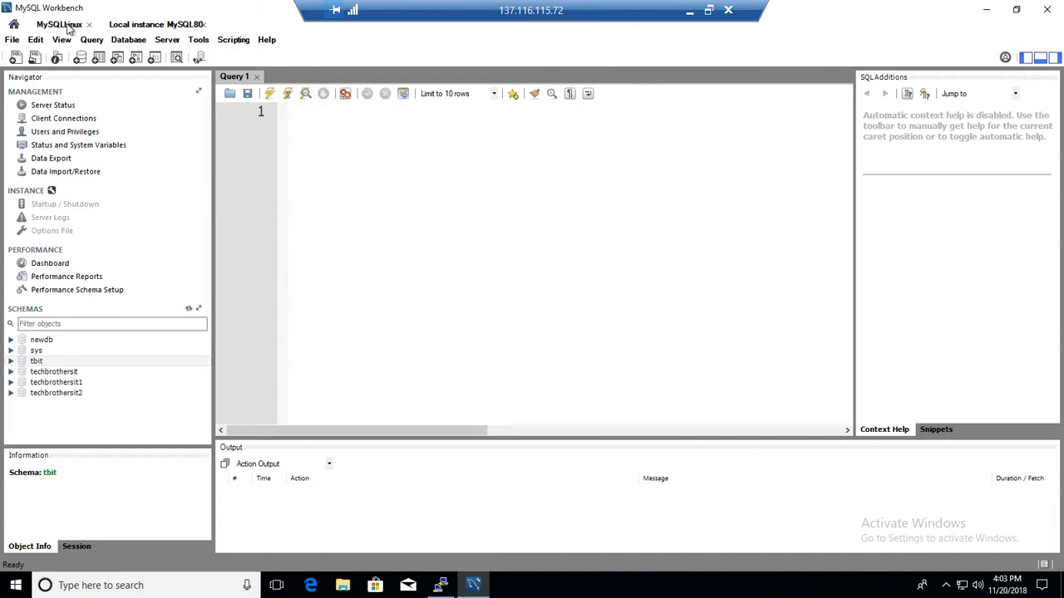
Step: Launch the Schema Transfer Wizard from the Database menu and start it
{"action": "left_click", "coordinate": [129, 39]}
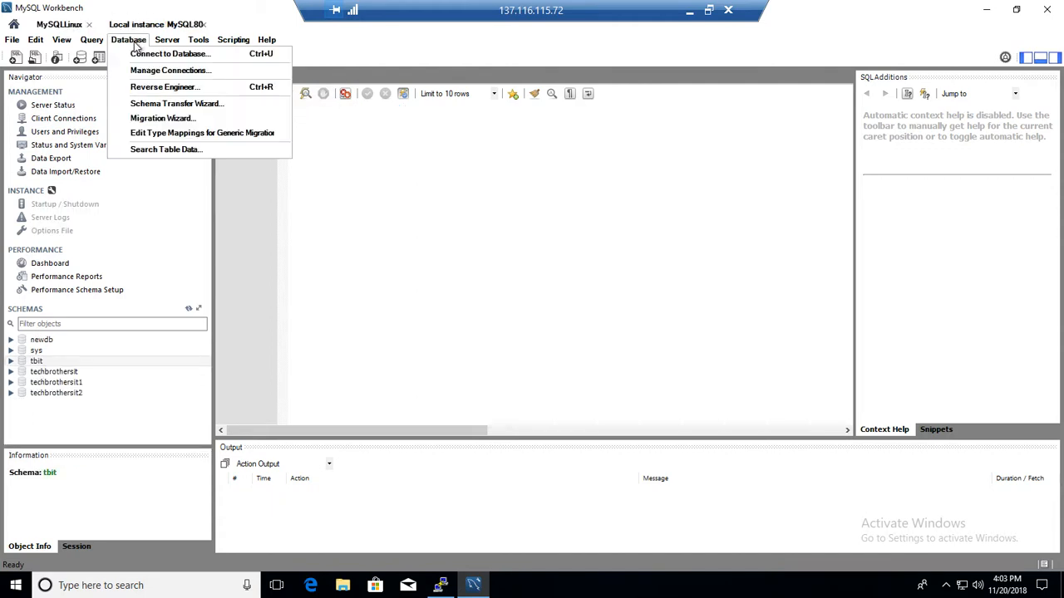
{"action": "mouse_move", "coordinate": [179, 103]}
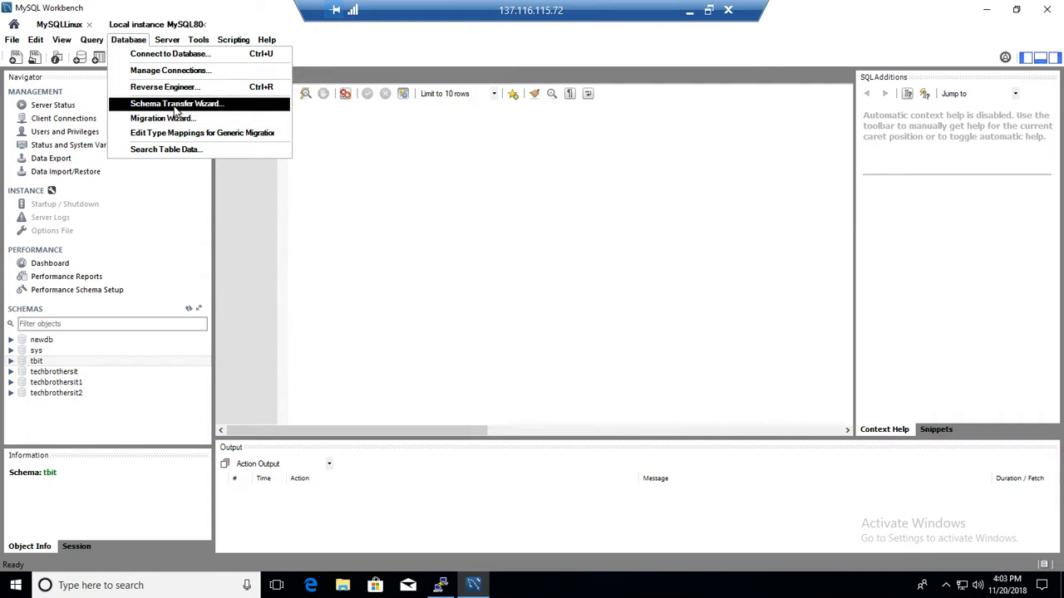
{"action": "left_click", "coordinate": [192, 103]}
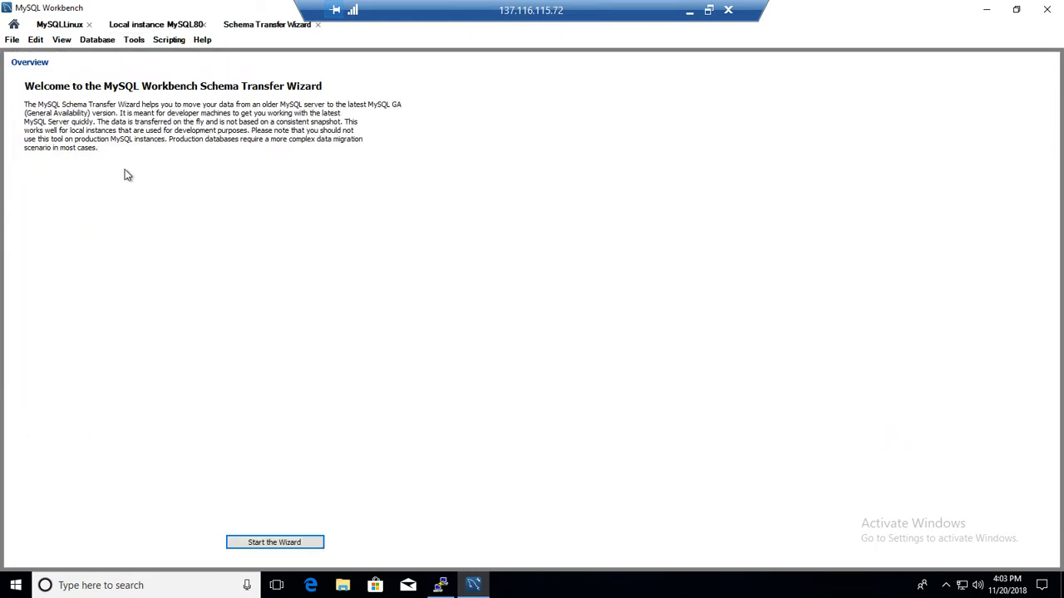
{"action": "mouse_move", "coordinate": [57, 114]}
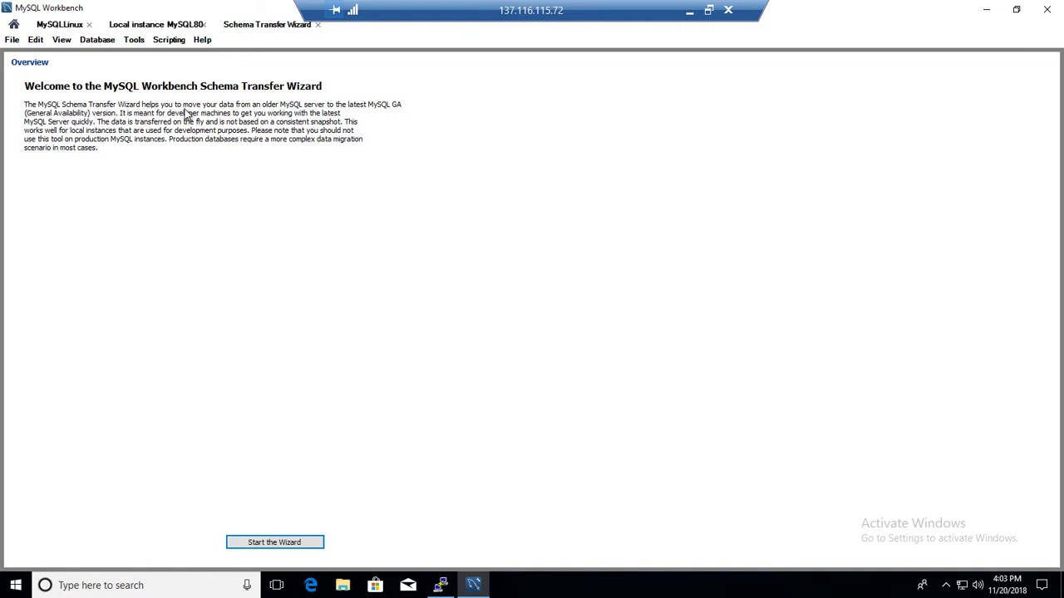
{"action": "mouse_move", "coordinate": [280, 112]}
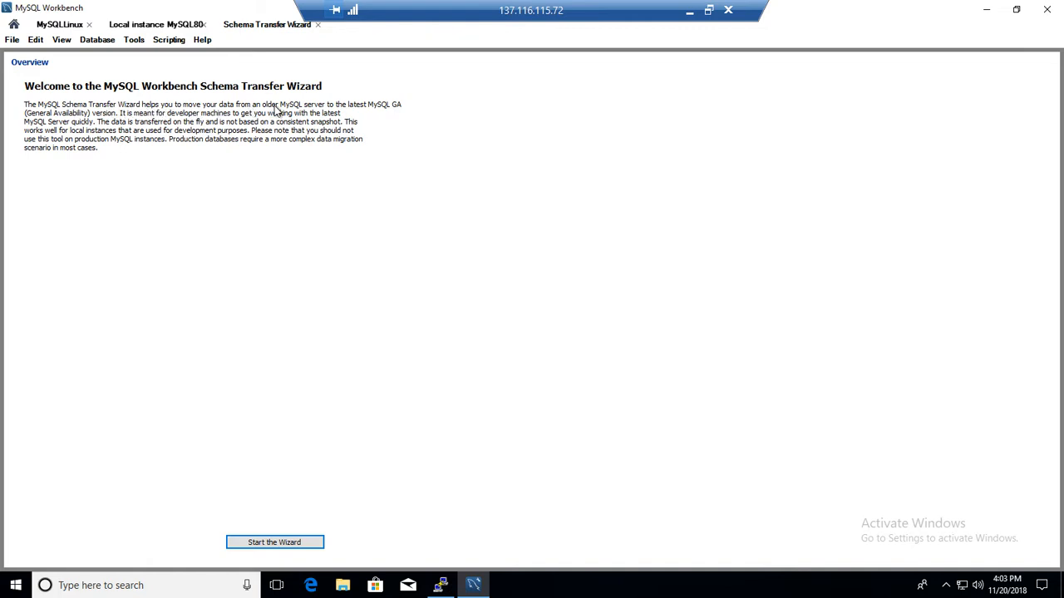
{"action": "mouse_move", "coordinate": [372, 114]}
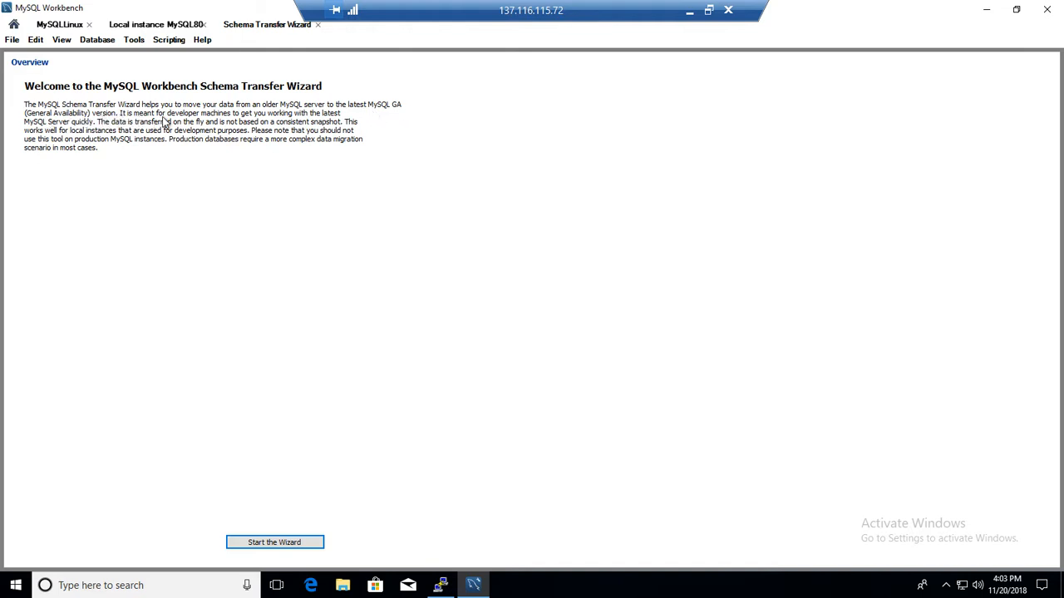
{"action": "mouse_move", "coordinate": [287, 122]}
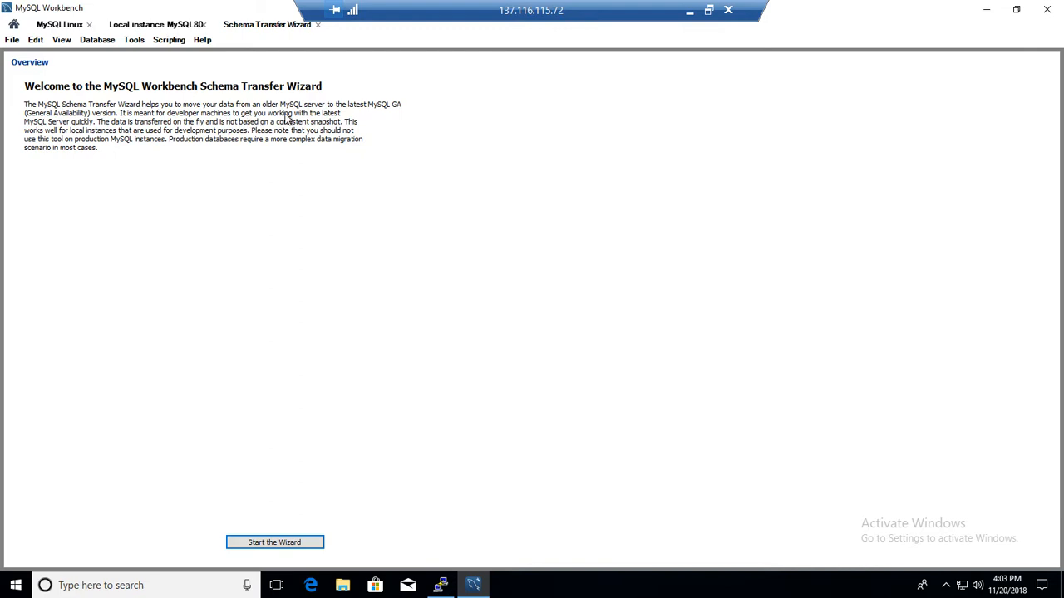
{"action": "mouse_move", "coordinate": [71, 133]}
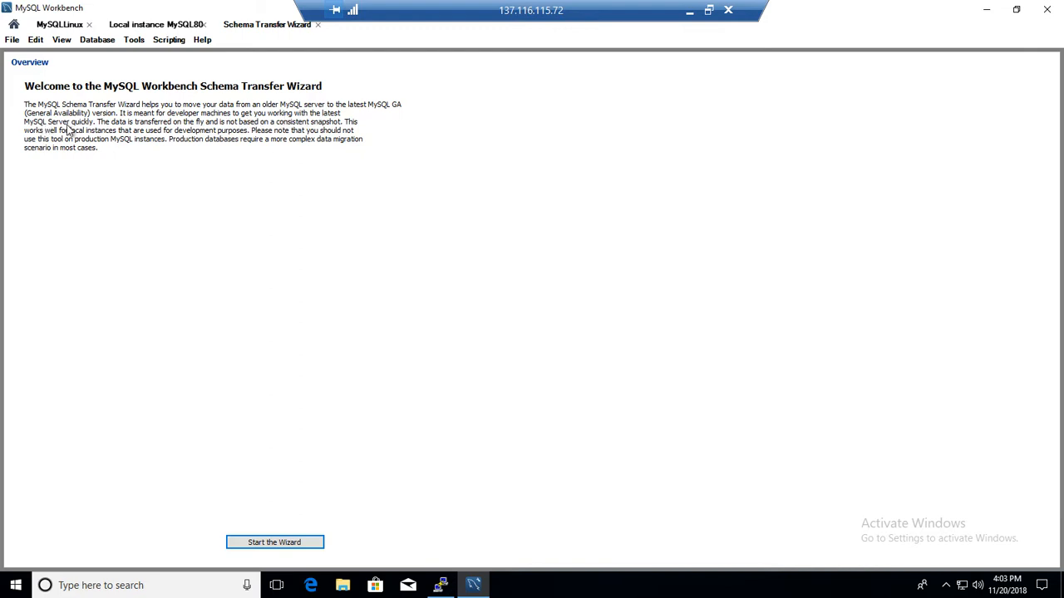
{"action": "mouse_move", "coordinate": [133, 133]}
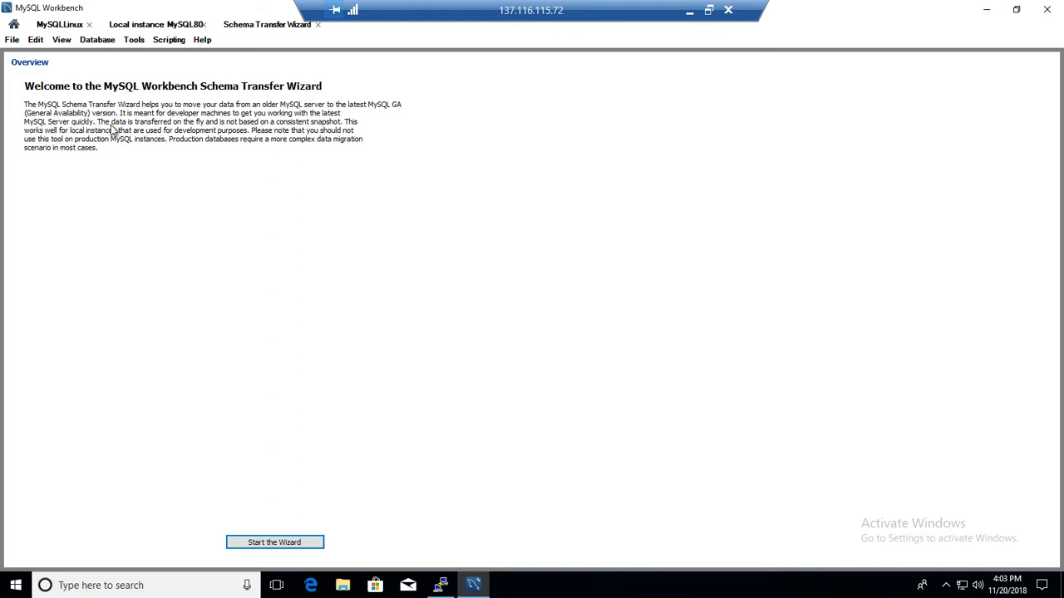
{"action": "mouse_move", "coordinate": [230, 130]}
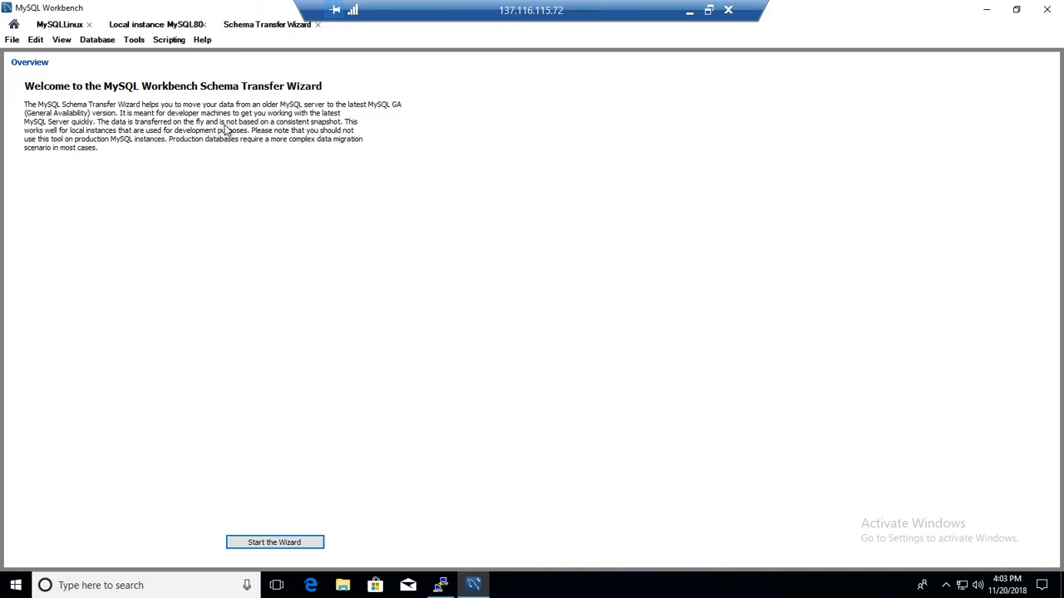
{"action": "mouse_move", "coordinate": [274, 136]}
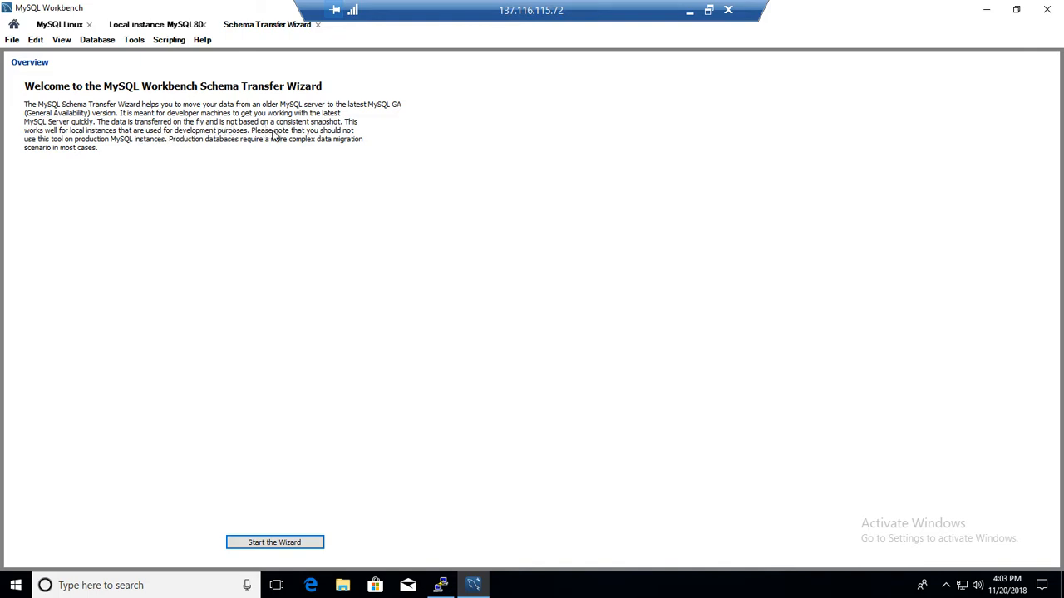
{"action": "mouse_move", "coordinate": [321, 130]}
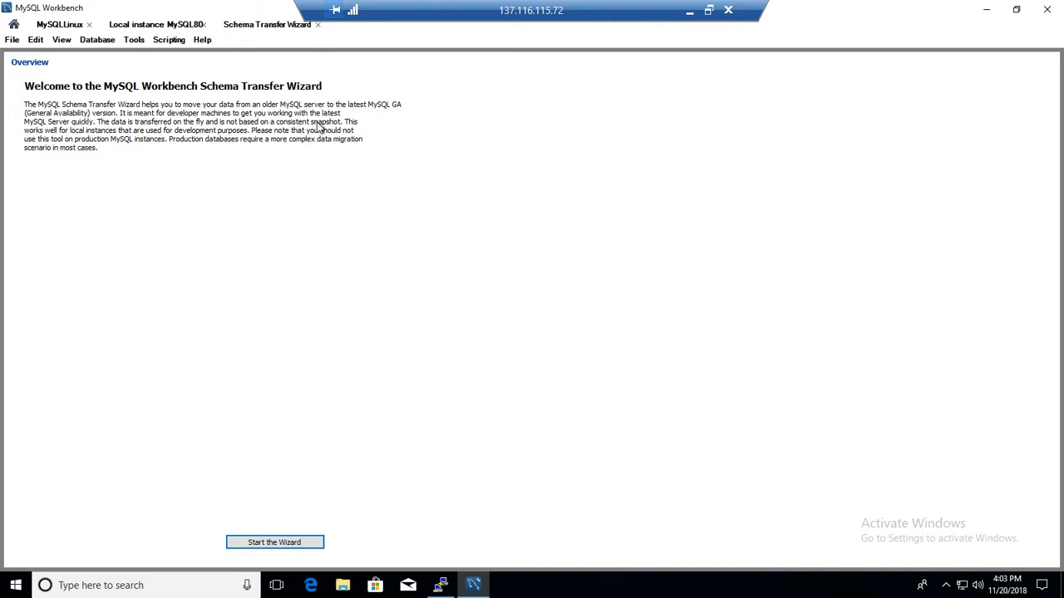
{"action": "mouse_move", "coordinate": [291, 151]}
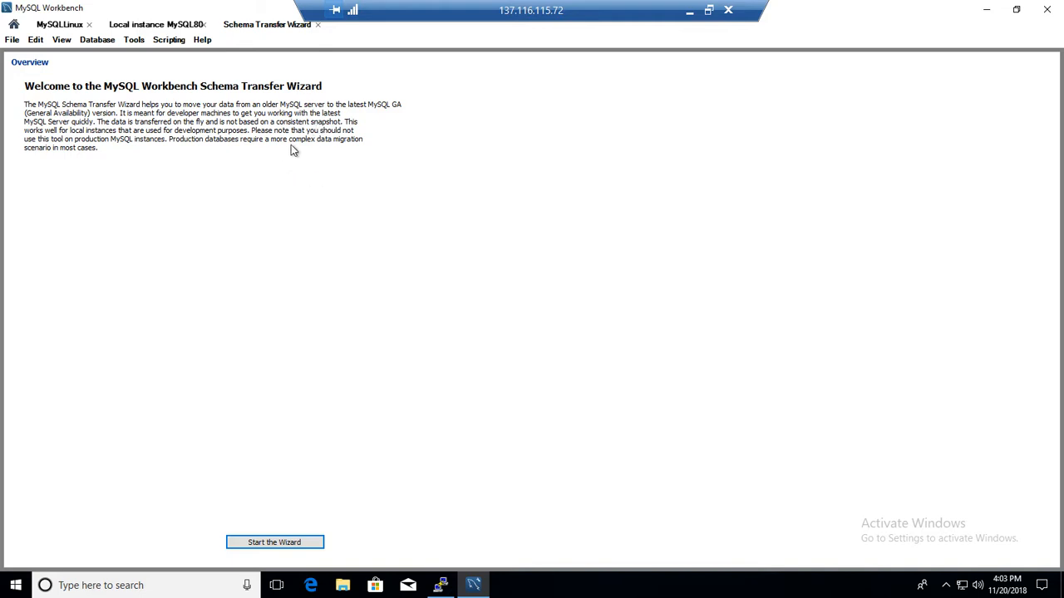
{"action": "mouse_move", "coordinate": [198, 111]}
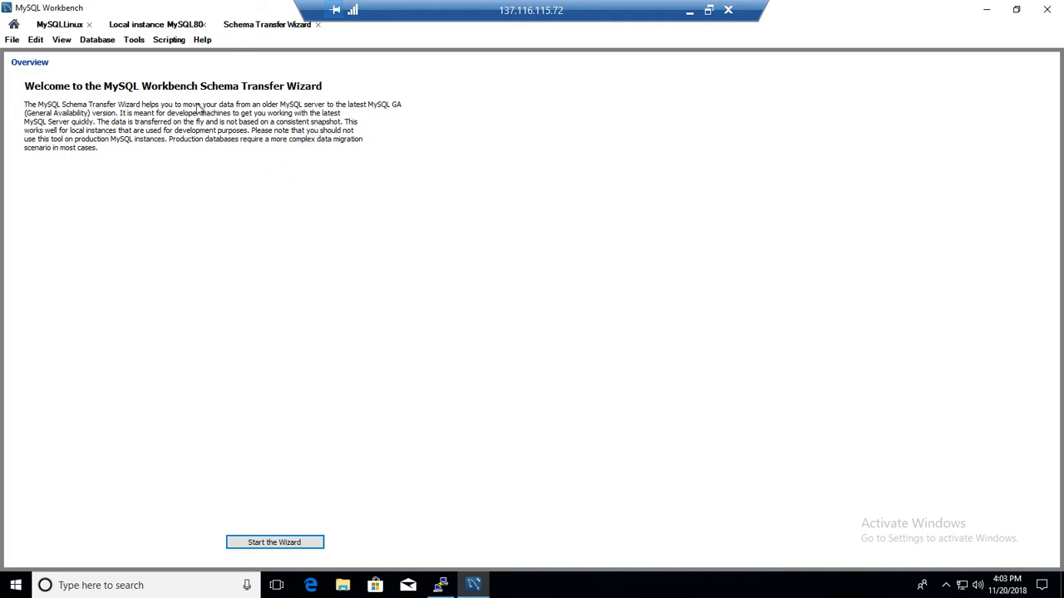
{"action": "mouse_move", "coordinate": [222, 138]}
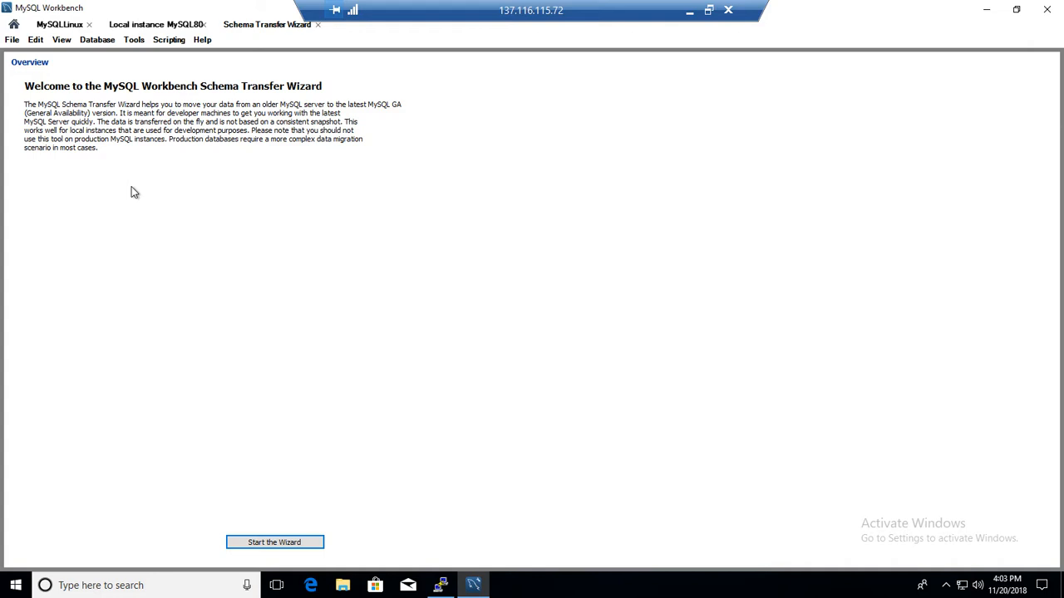
{"action": "mouse_move", "coordinate": [197, 152]}
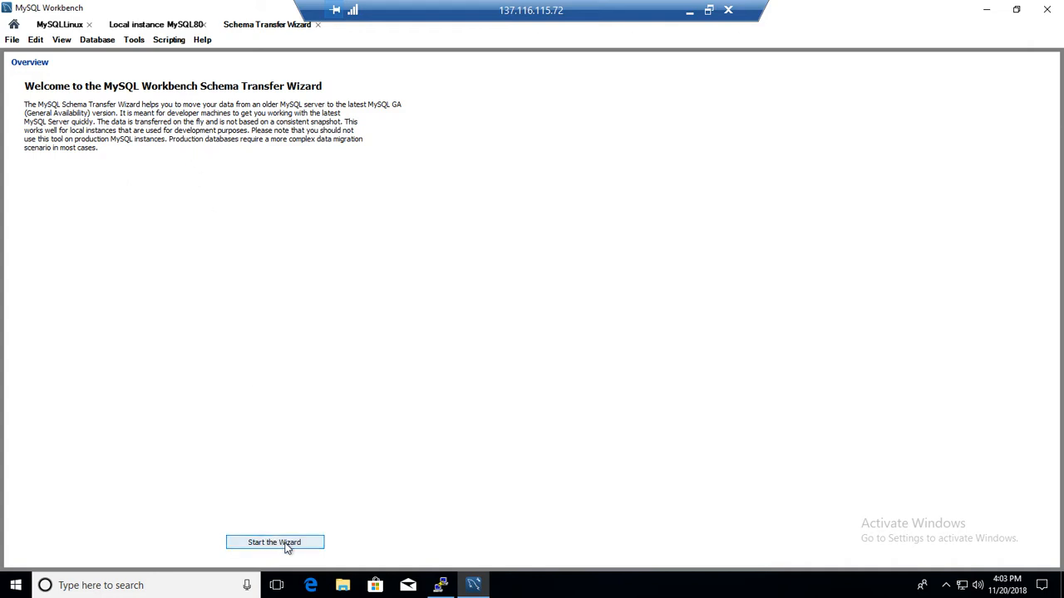
{"action": "left_click", "coordinate": [274, 541]}
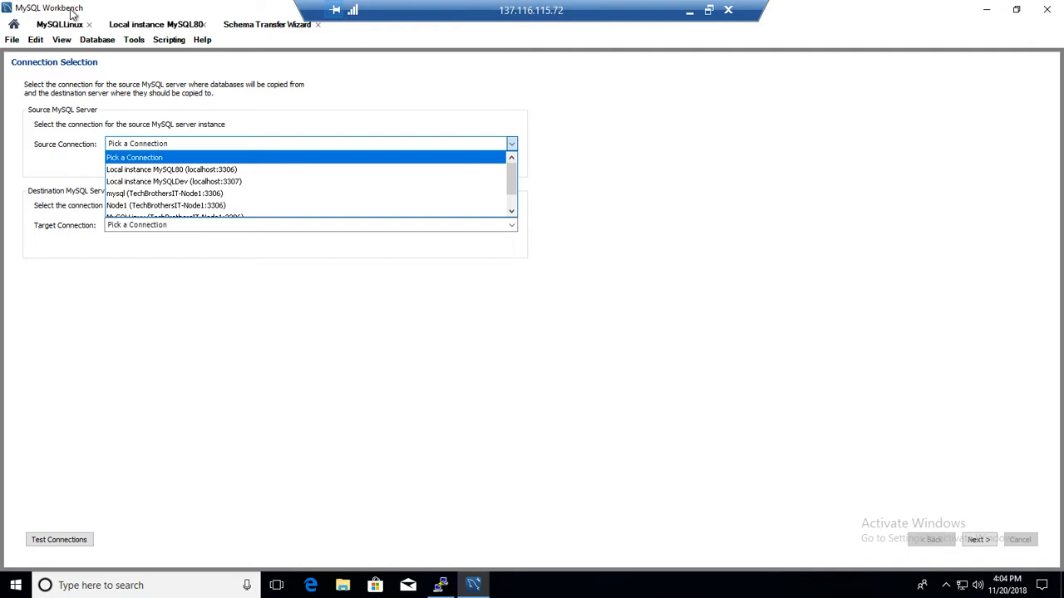
{"action": "mouse_move", "coordinate": [205, 193]}
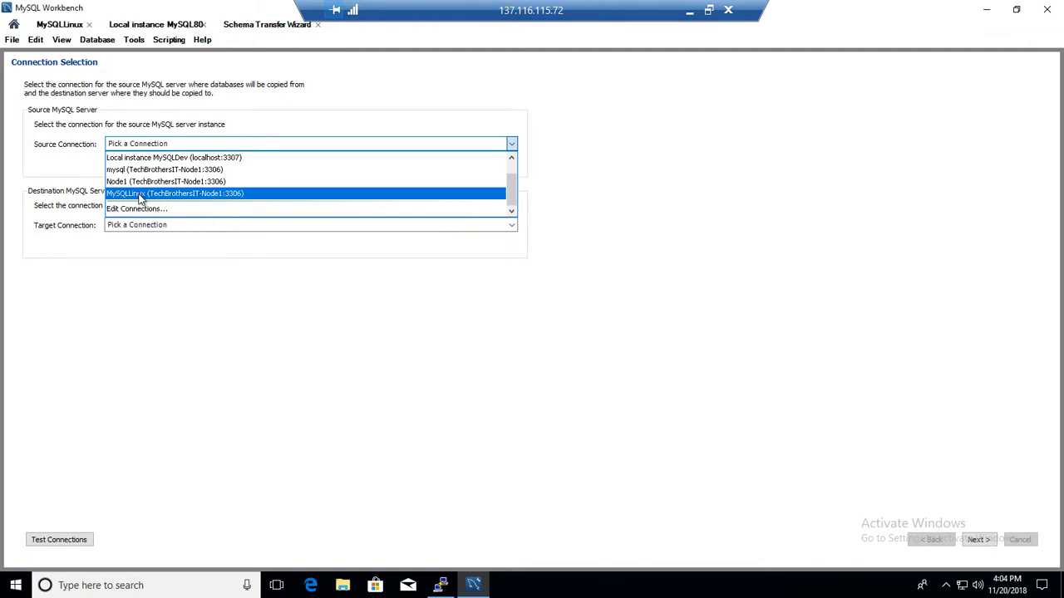
{"action": "mouse_move", "coordinate": [150, 197]}
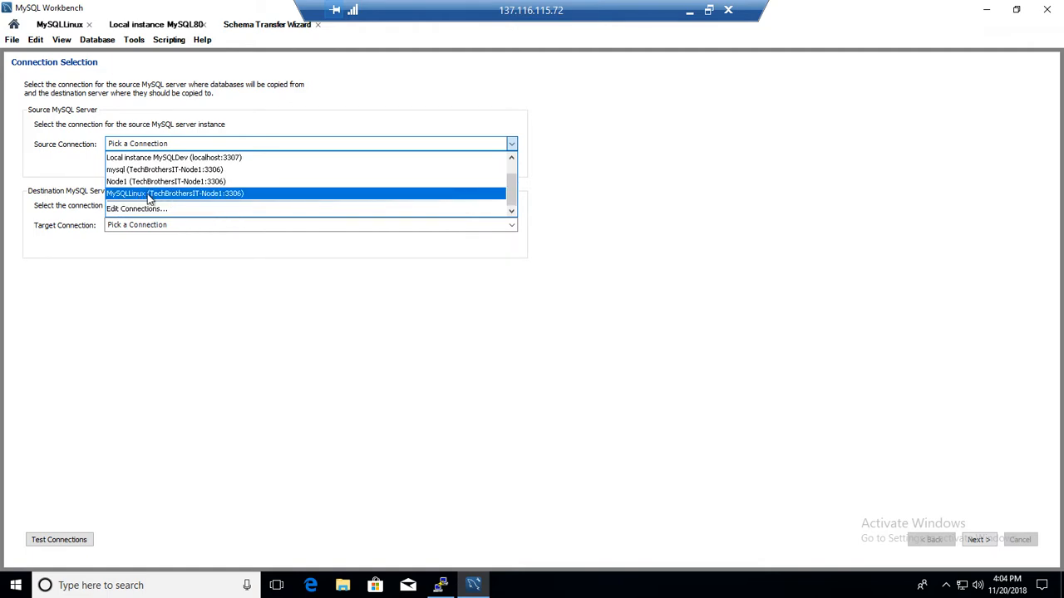
Step: Set MySQLLinux as source and Local instance MySQL80 as target, then continue
{"action": "left_click", "coordinate": [175, 193]}
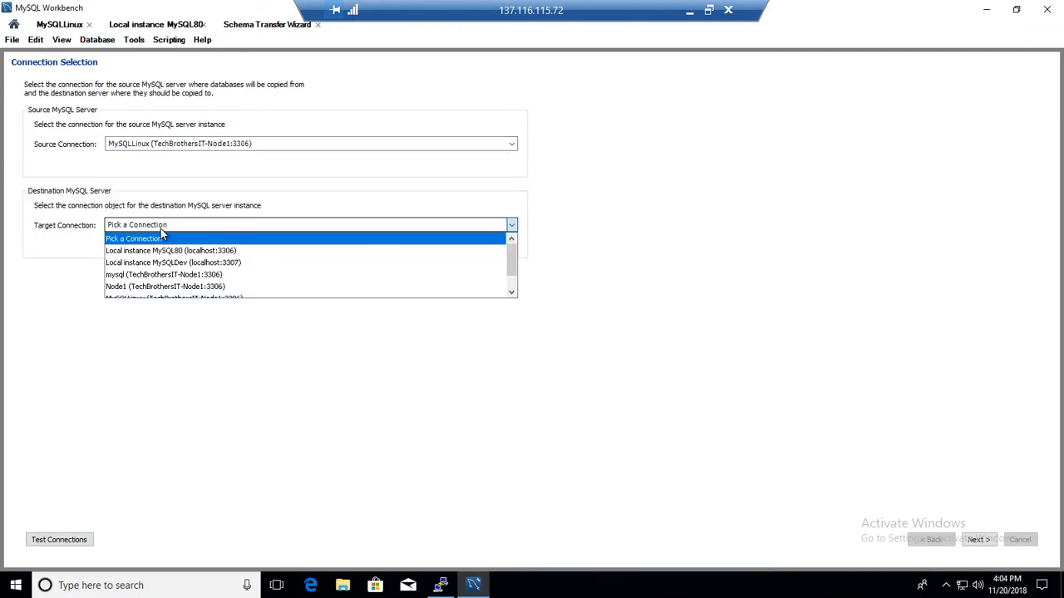
{"action": "mouse_move", "coordinate": [170, 251]}
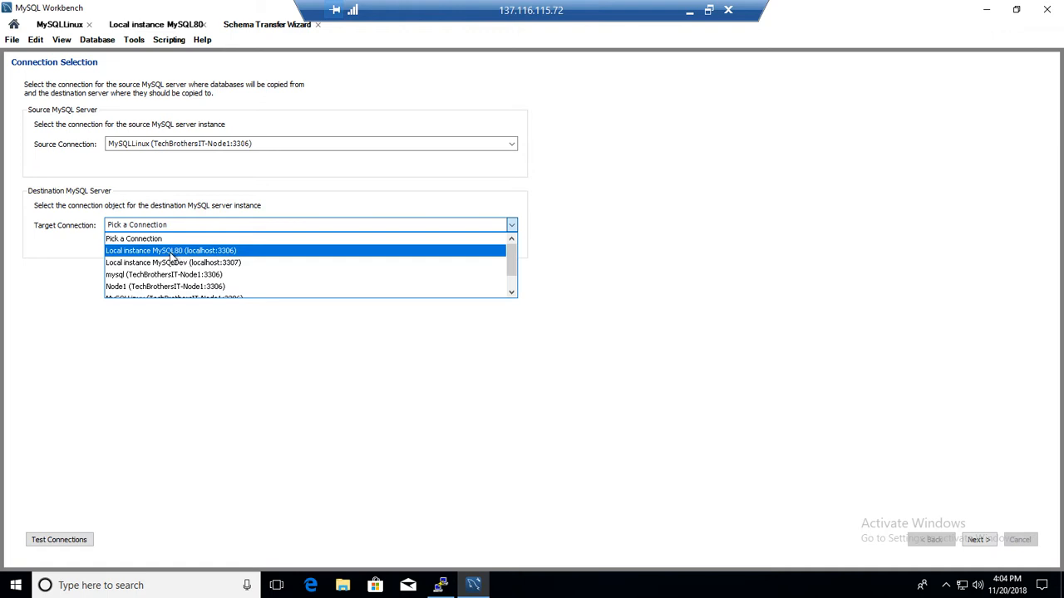
{"action": "left_click", "coordinate": [189, 251]}
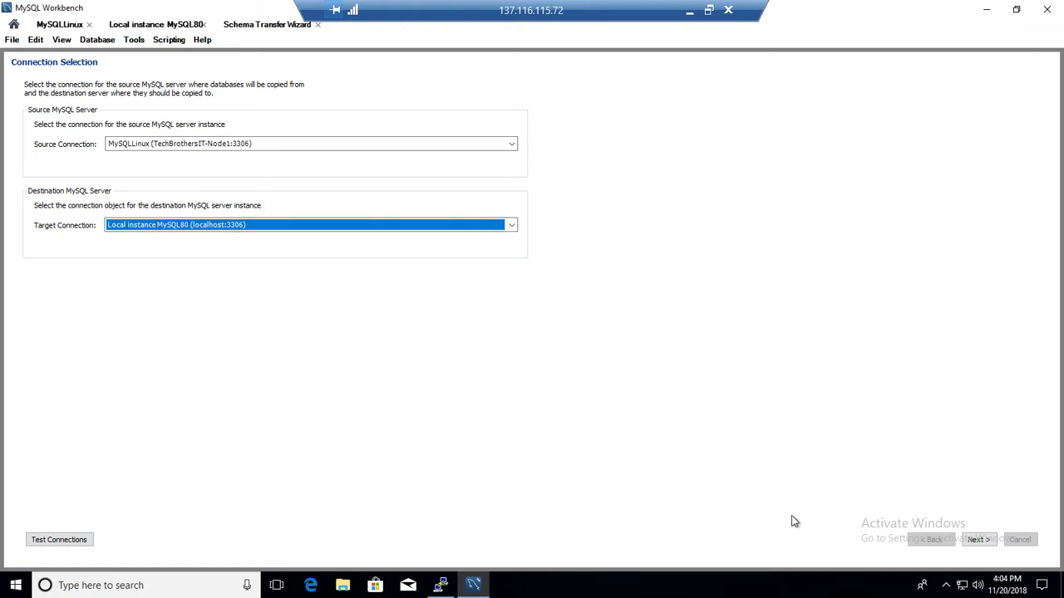
{"action": "left_click", "coordinate": [978, 540]}
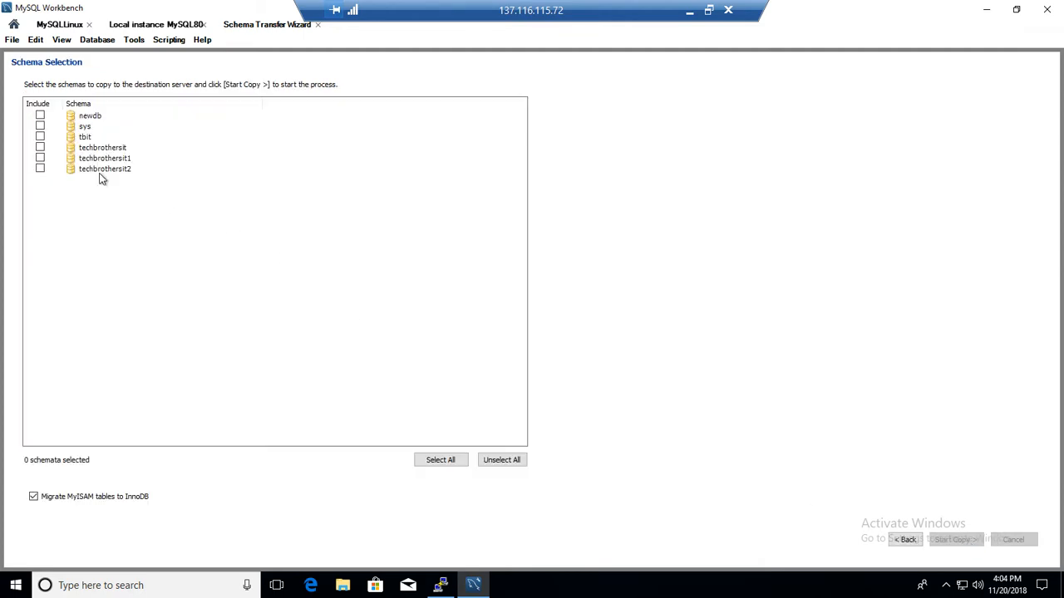
Step: Tick the tbit schema as the only one to transfer
{"action": "left_click", "coordinate": [39, 137]}
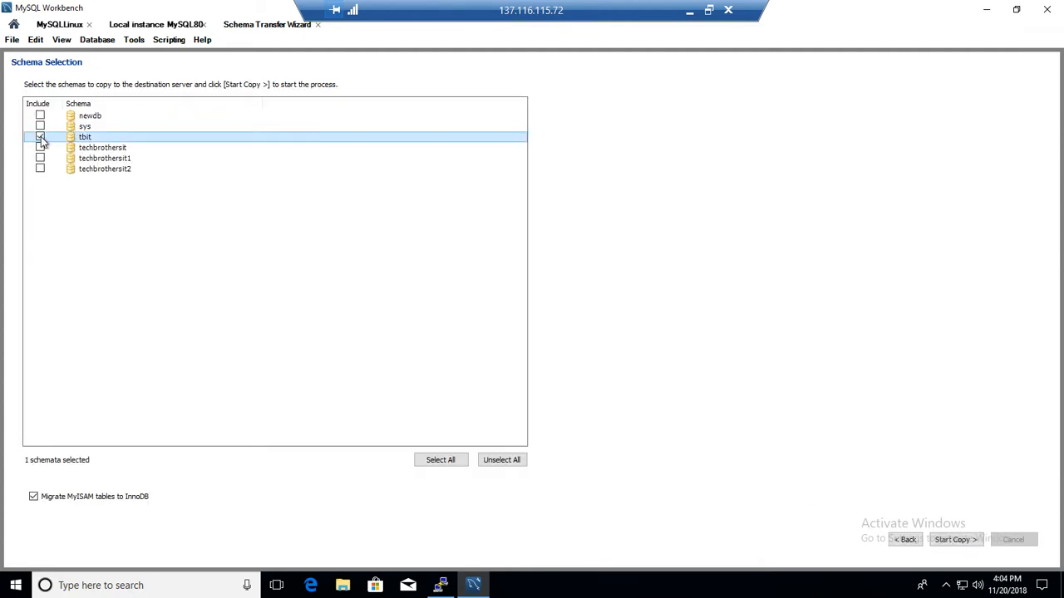
{"action": "left_click", "coordinate": [42, 139]}
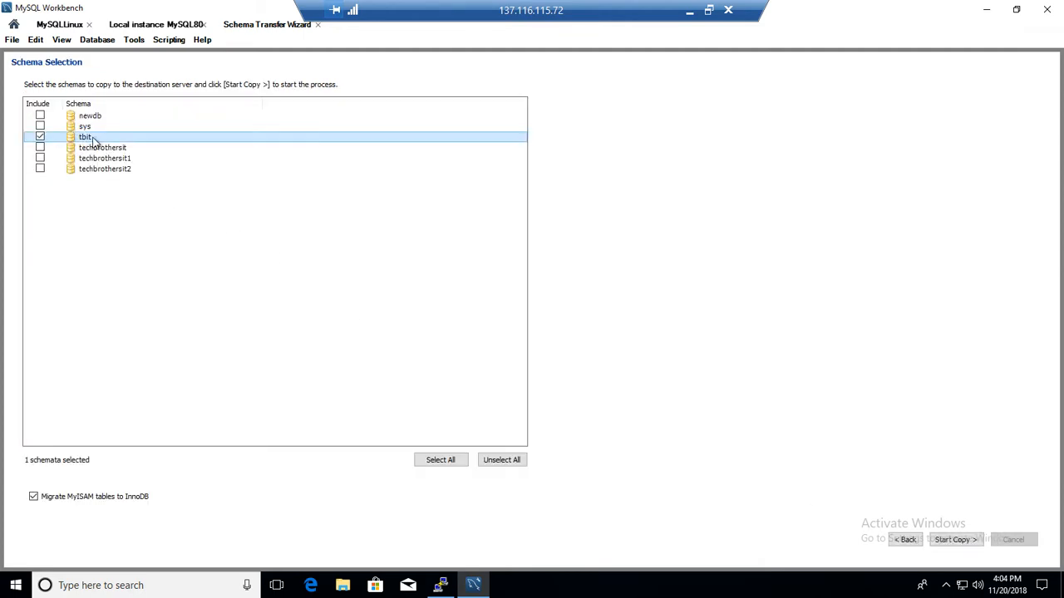
{"action": "mouse_move", "coordinate": [133, 508]}
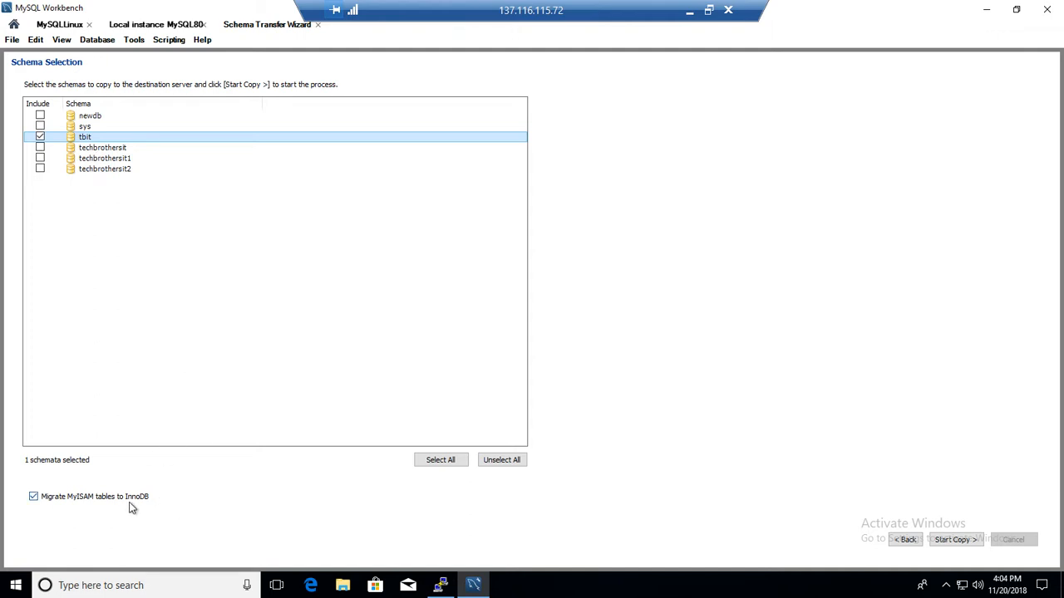
{"action": "mouse_move", "coordinate": [68, 504]}
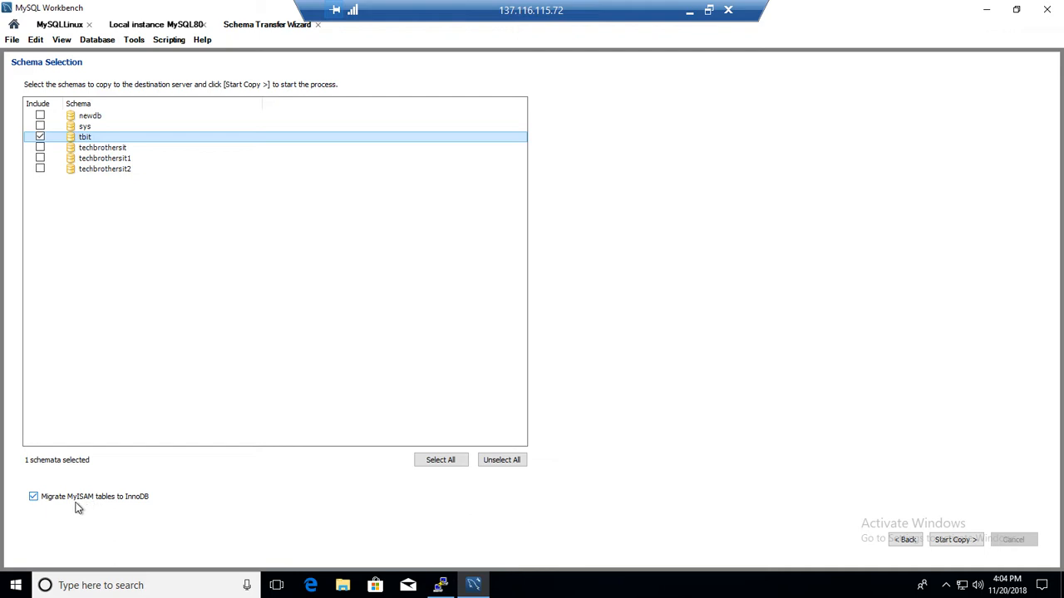
{"action": "mouse_move", "coordinate": [136, 504]}
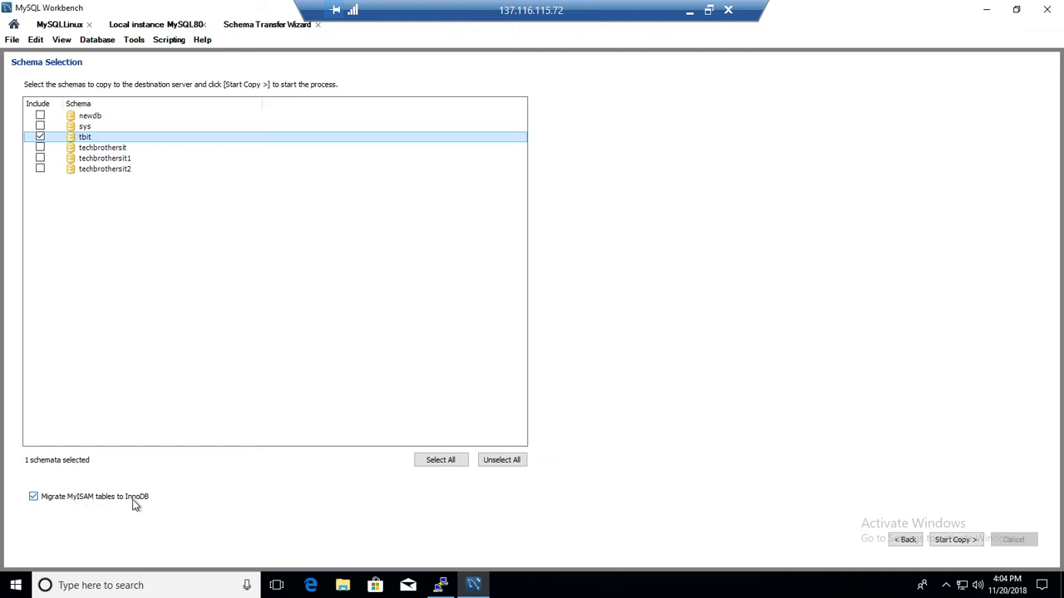
{"action": "mouse_move", "coordinate": [143, 498]}
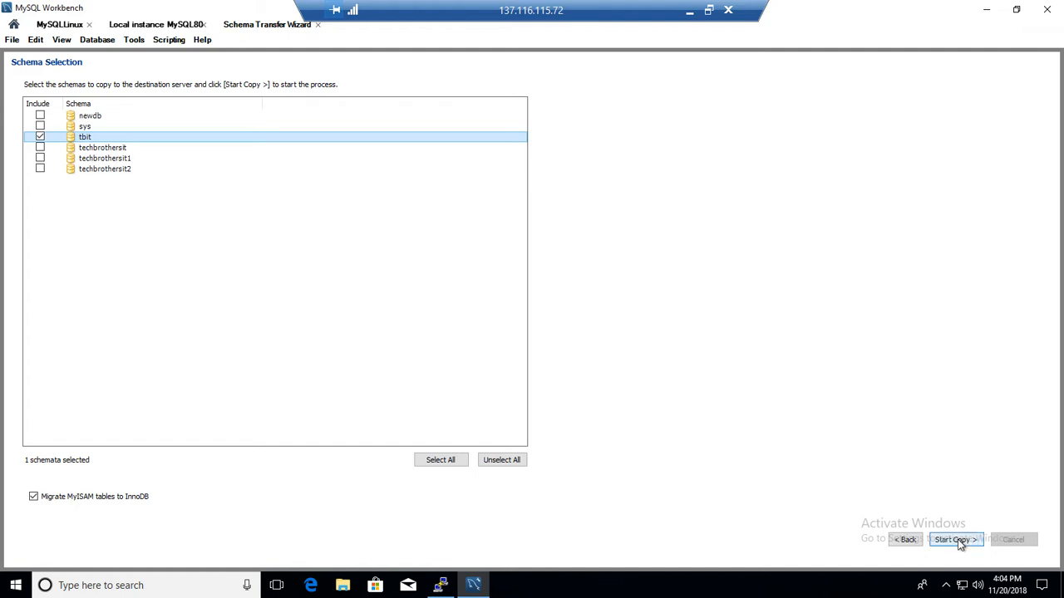
{"action": "mouse_move", "coordinate": [90, 158]}
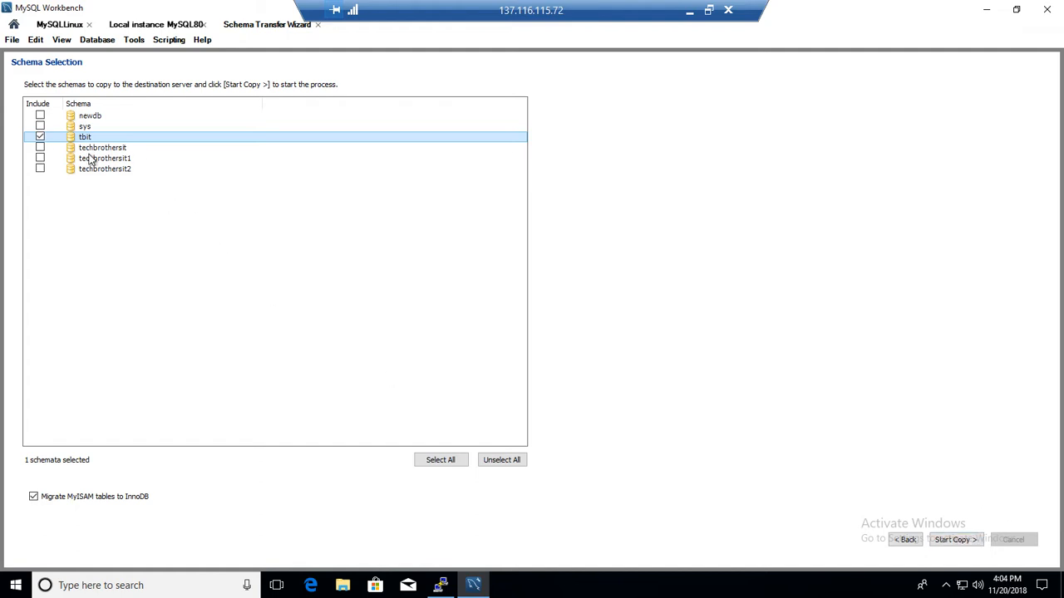
{"action": "mouse_move", "coordinate": [125, 151]}
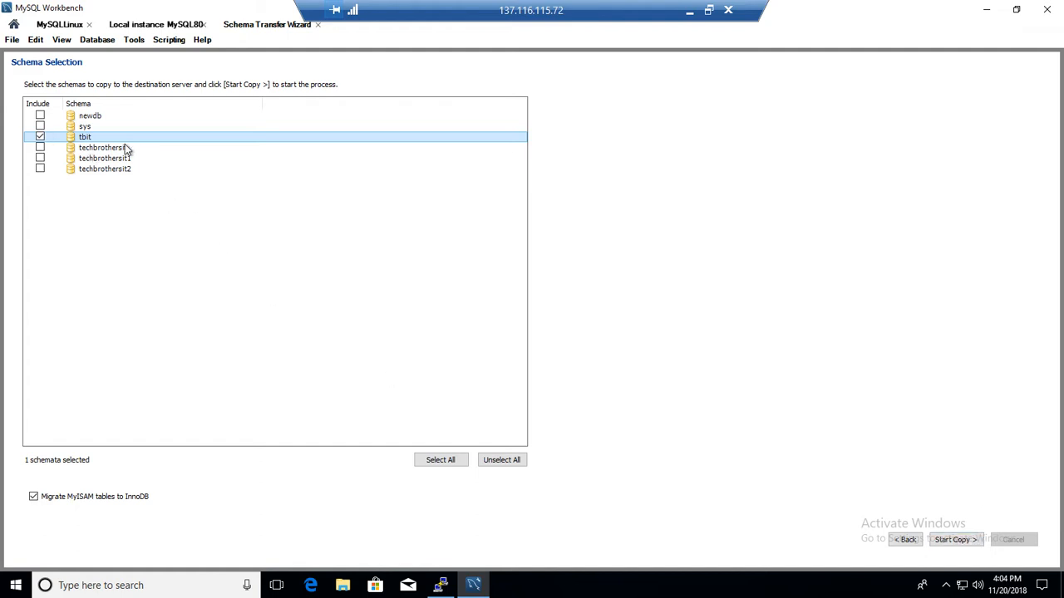
Step: Copy tbit's six tables to localhost, review the copy log, and finish the wizard
{"action": "left_click", "coordinate": [954, 540]}
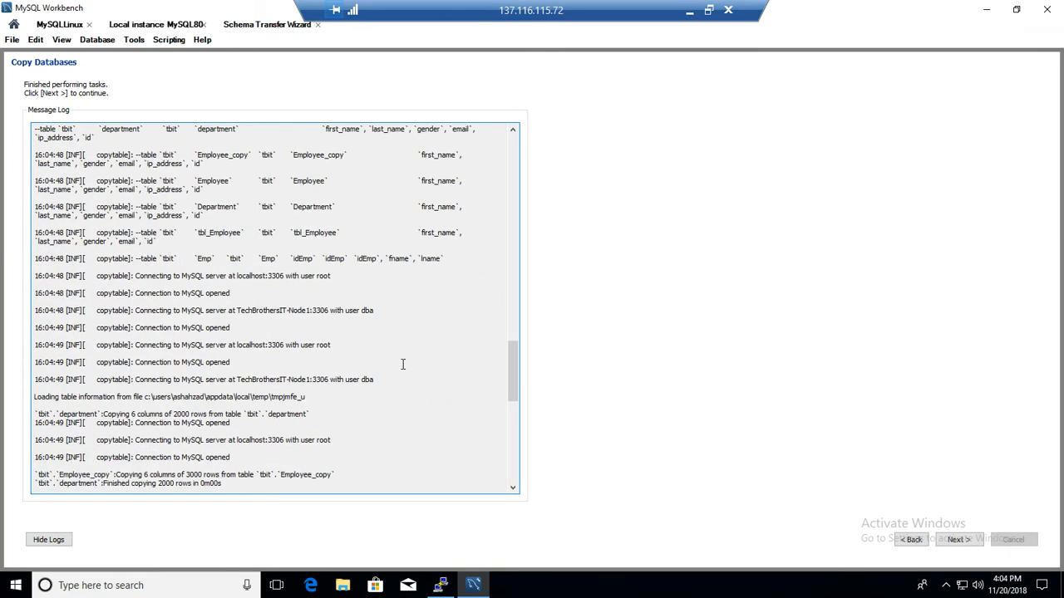
{"action": "scroll", "scroll_direction": "down", "scroll_amount": 3}
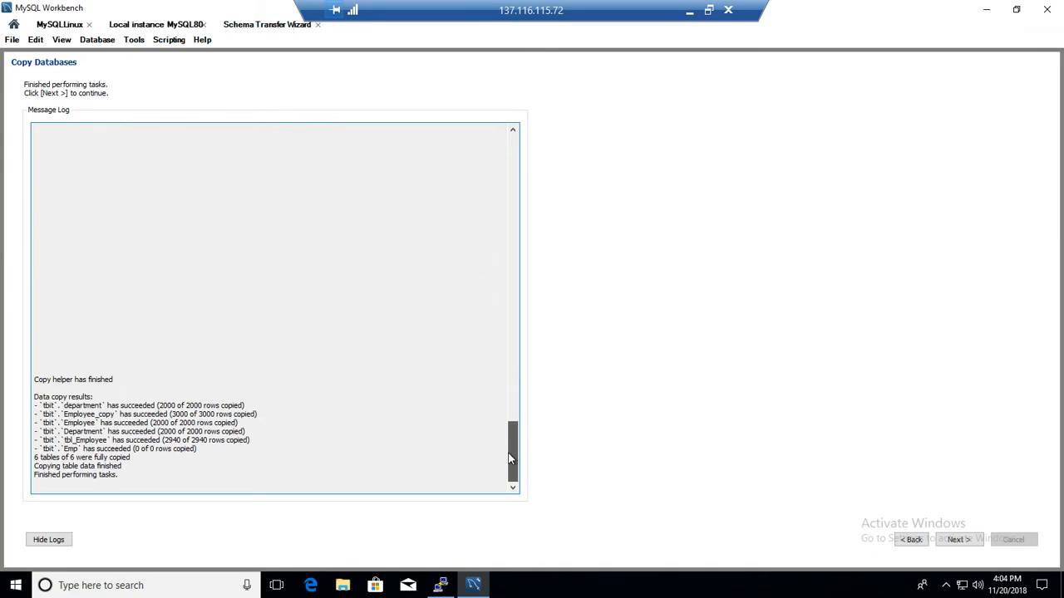
{"action": "left_click_drag", "start_coordinate": [34, 396], "coordinate": [120, 474]}
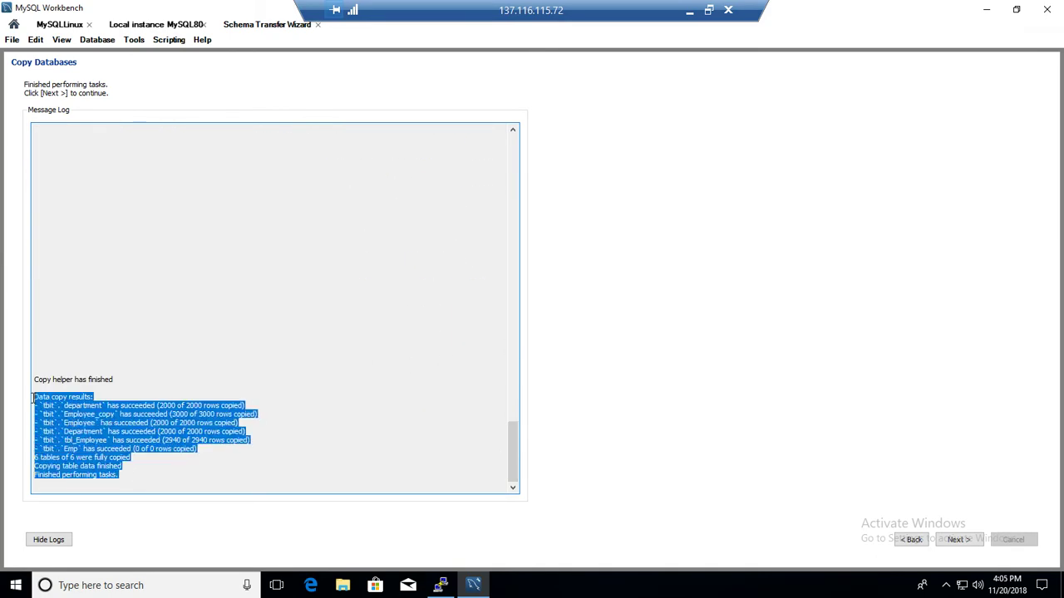
{"action": "mouse_move", "coordinate": [191, 353]}
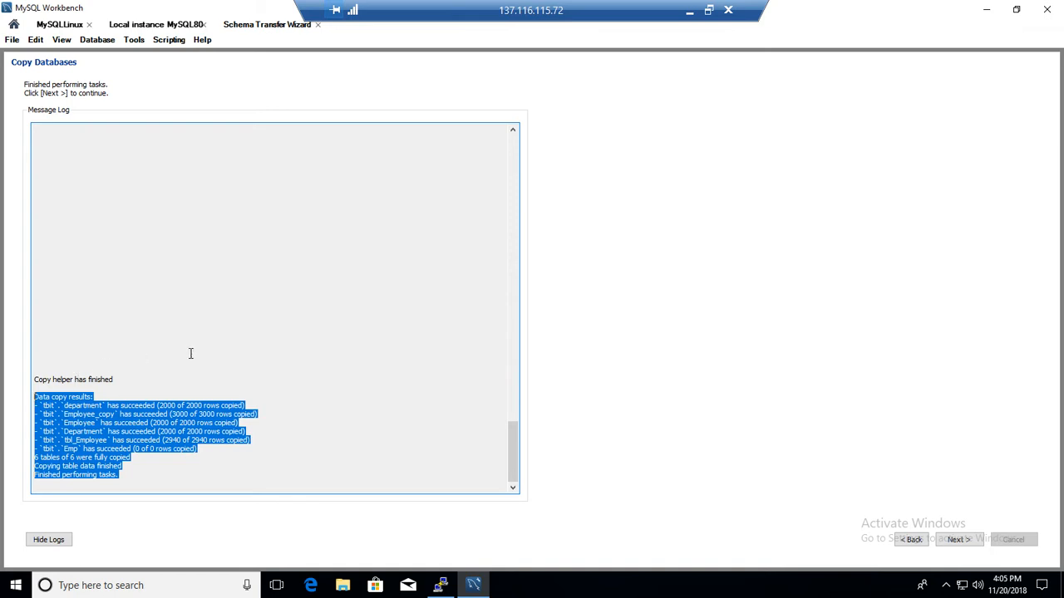
{"action": "mouse_move", "coordinate": [384, 352]}
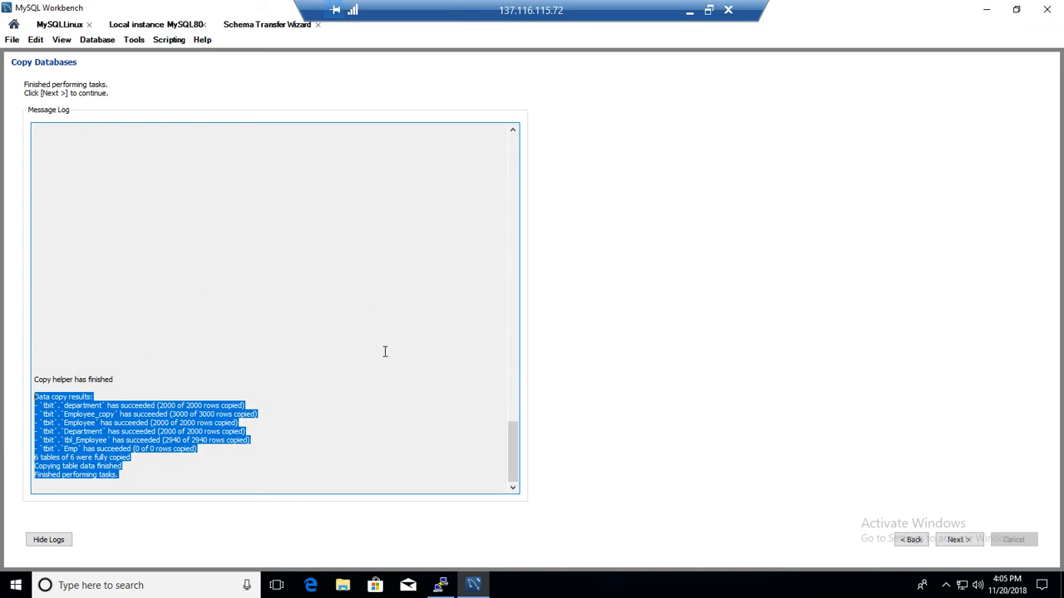
{"action": "left_click", "coordinate": [385, 352]}
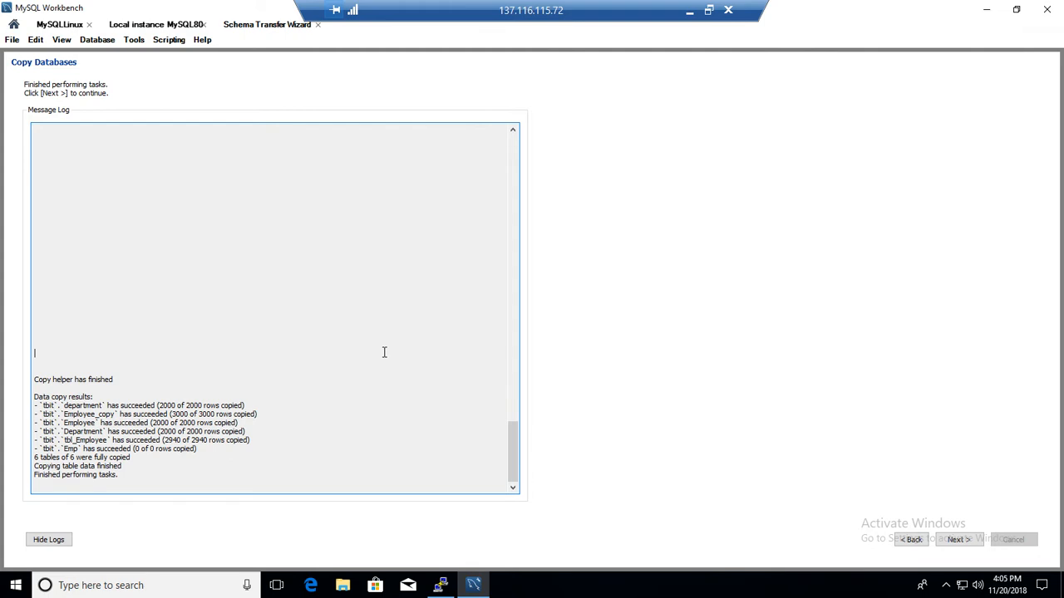
{"action": "mouse_move", "coordinate": [230, 235]}
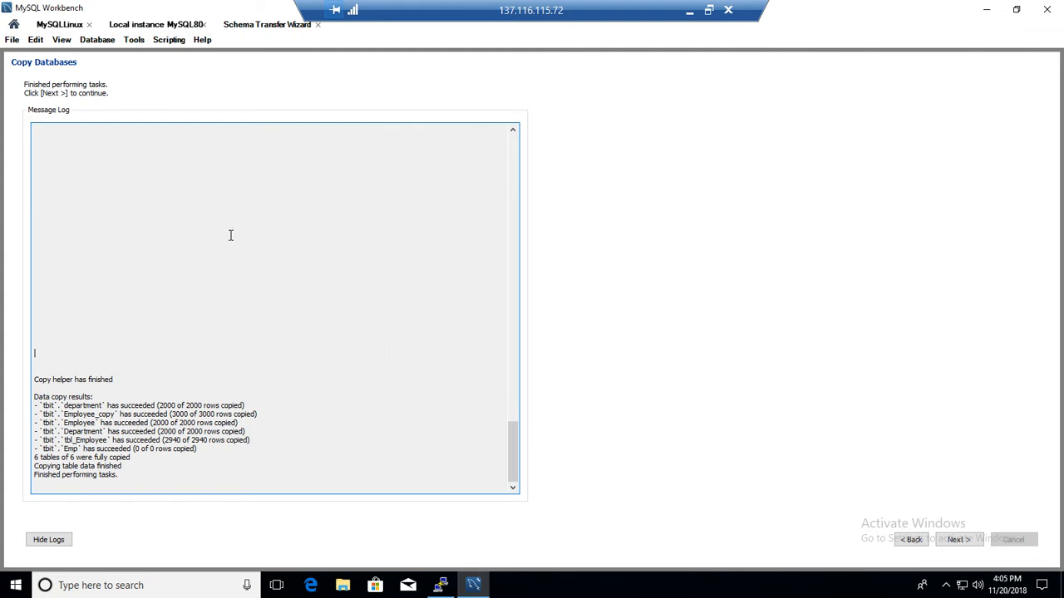
{"action": "left_click", "coordinate": [102, 39]}
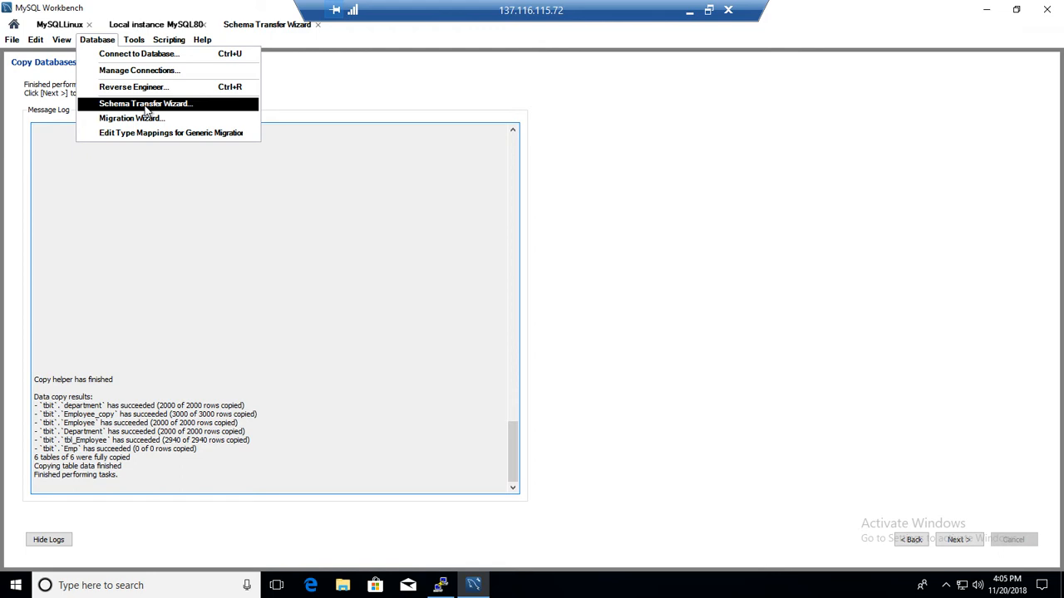
{"action": "mouse_move", "coordinate": [151, 106]}
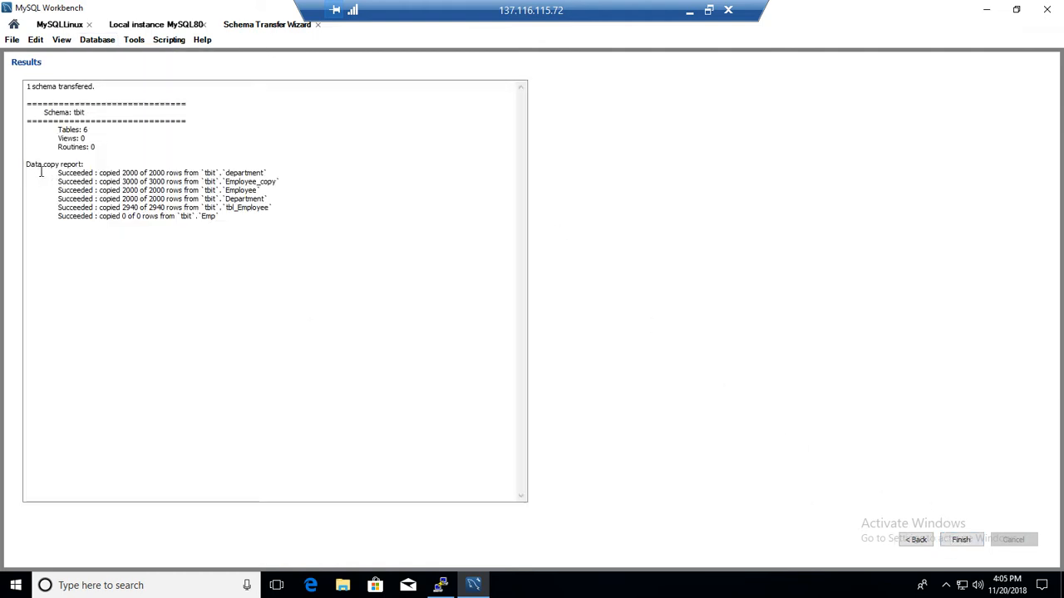
{"action": "left_click", "coordinate": [962, 539]}
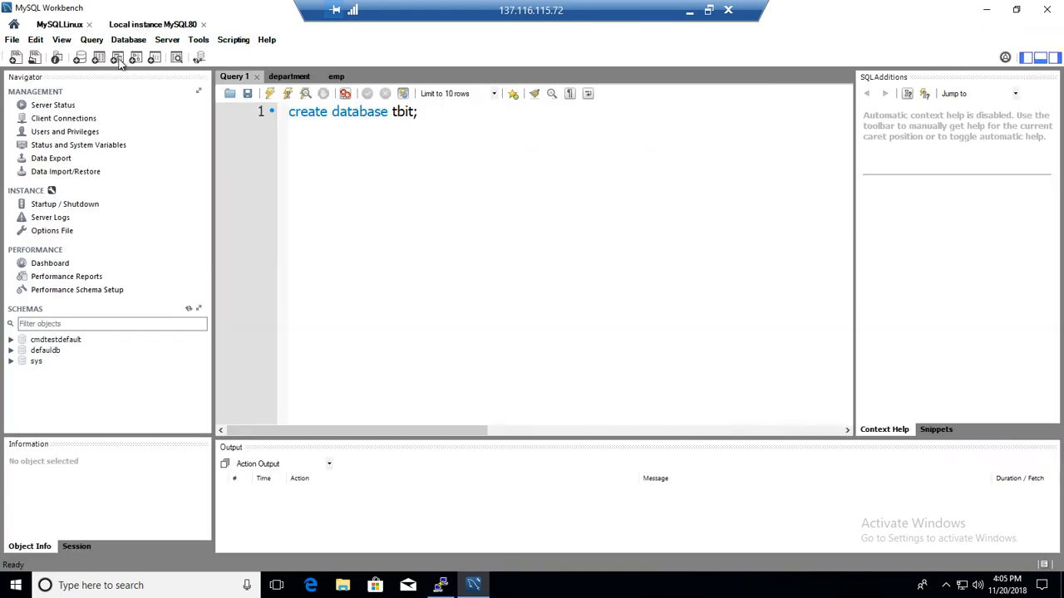
Step: Refresh schemas, expand tbit, and select the first 10 rows of department
{"action": "left_click", "coordinate": [108, 323]}
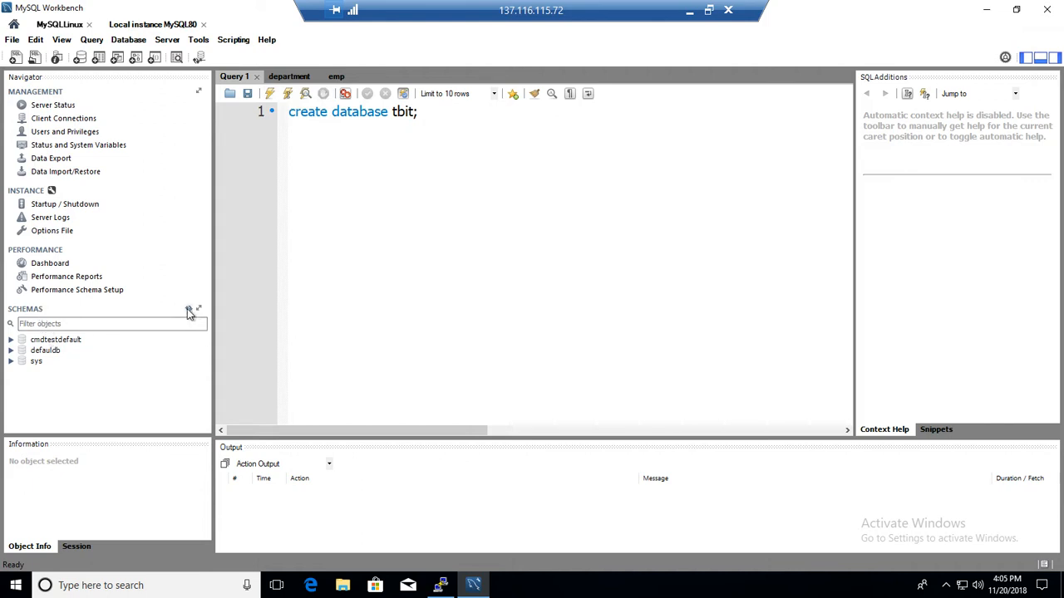
{"action": "left_click", "coordinate": [36, 373]}
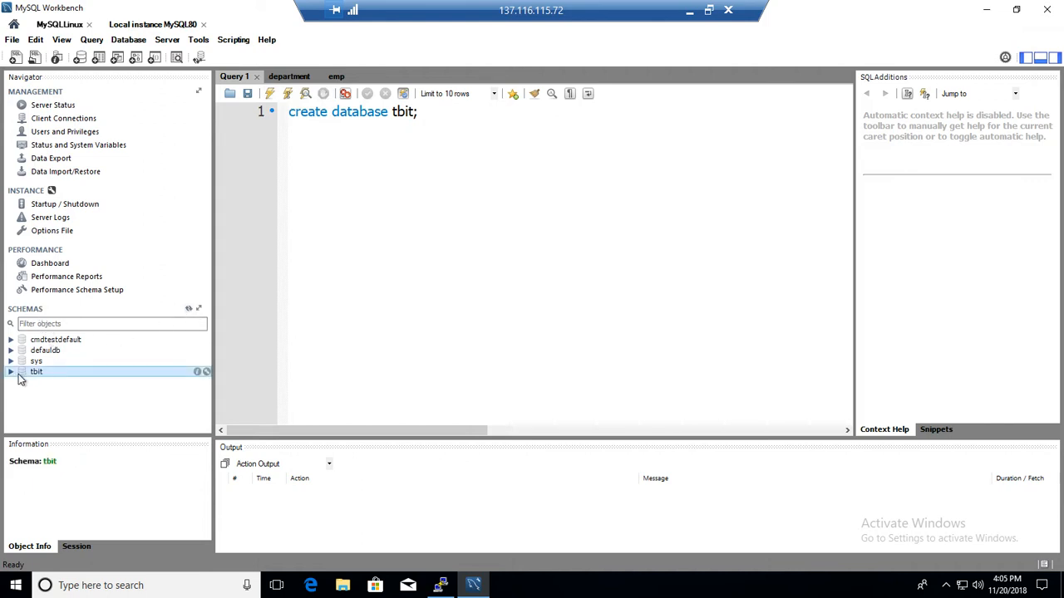
{"action": "left_click", "coordinate": [11, 371]}
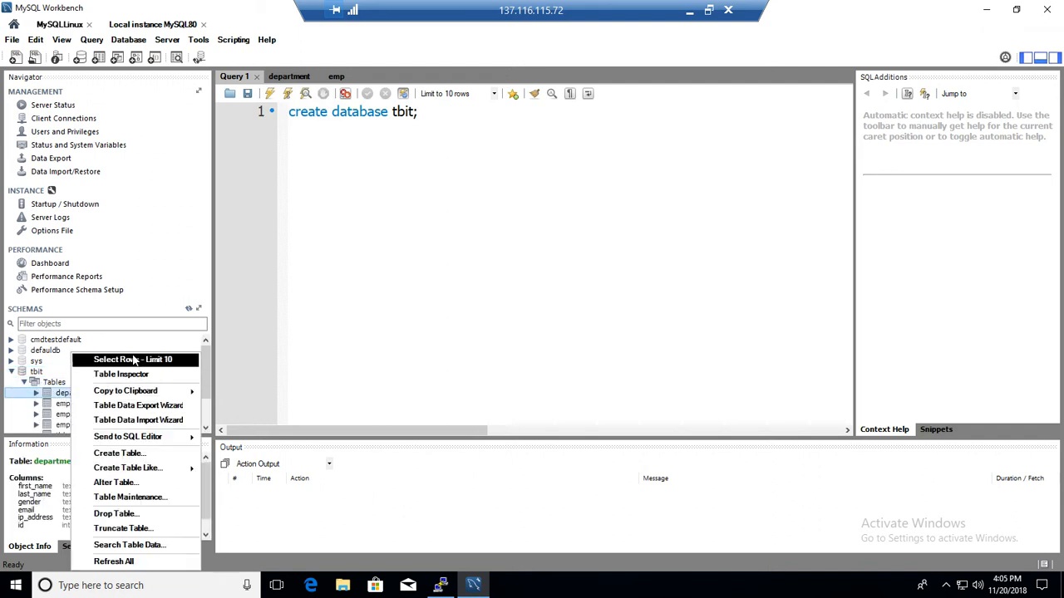
{"action": "left_click", "coordinate": [131, 360]}
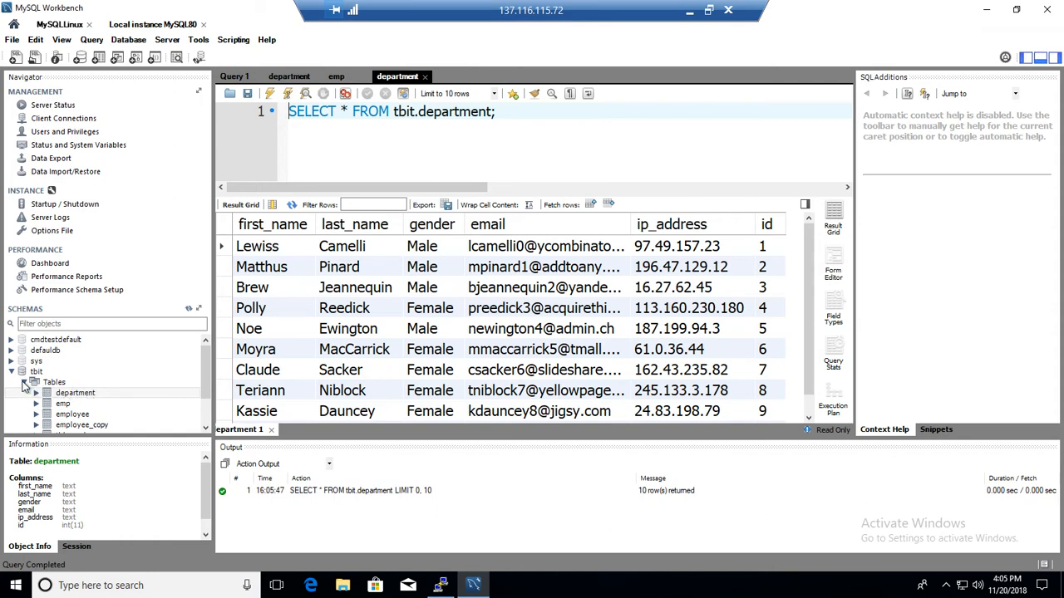
{"action": "left_click", "coordinate": [10, 366]}
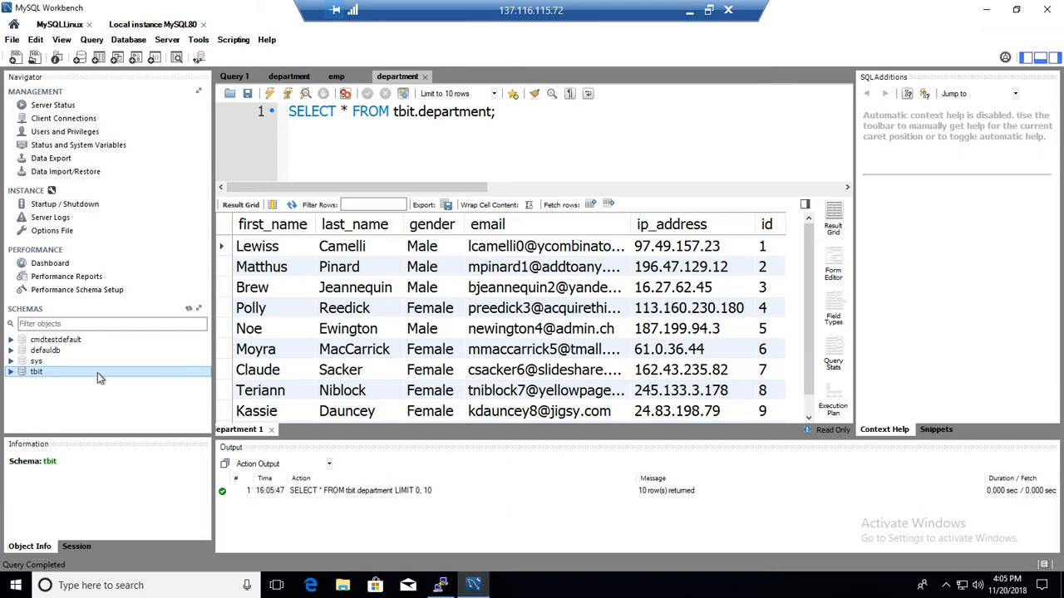
{"action": "left_click", "coordinate": [129, 40]}
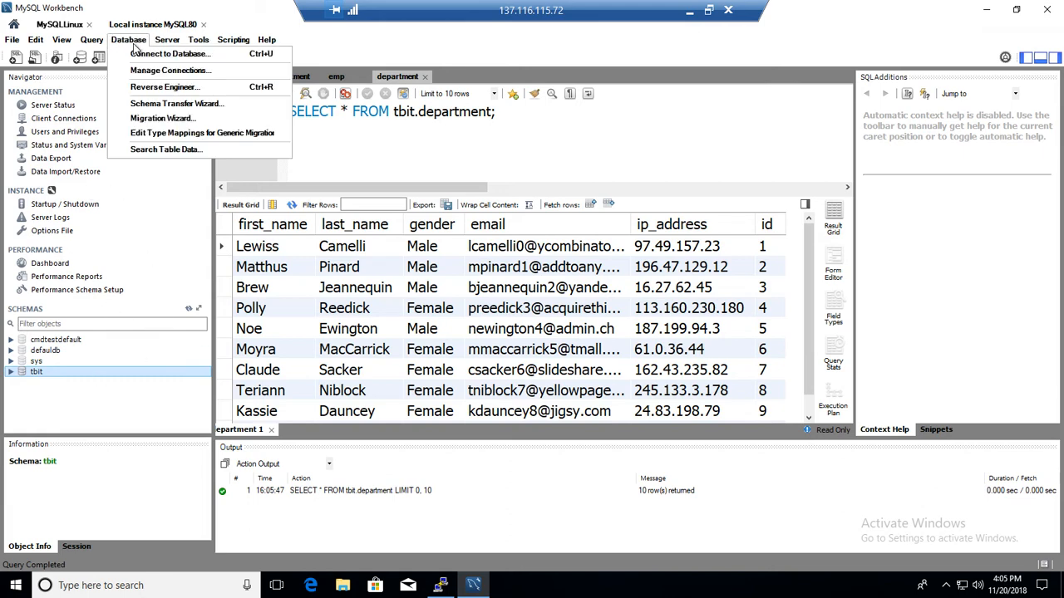
{"action": "mouse_move", "coordinate": [177, 103]}
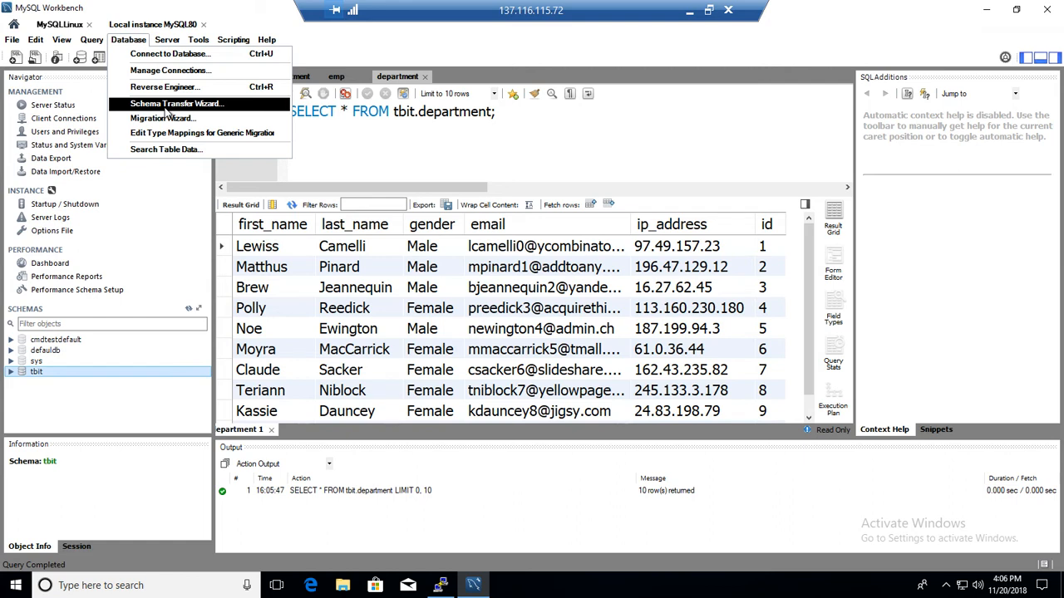
{"action": "left_click", "coordinate": [267, 39]}
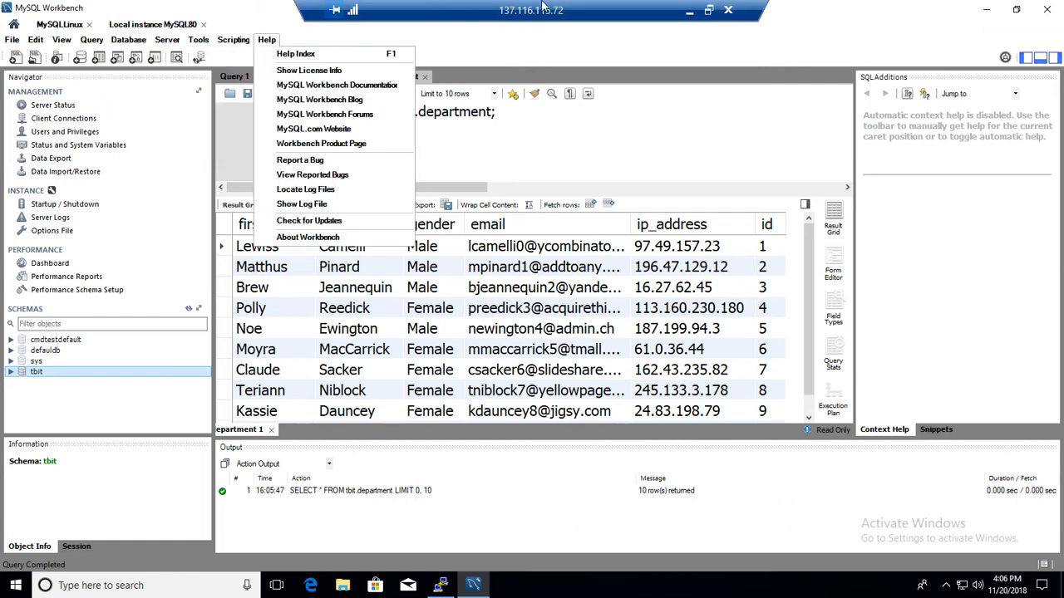